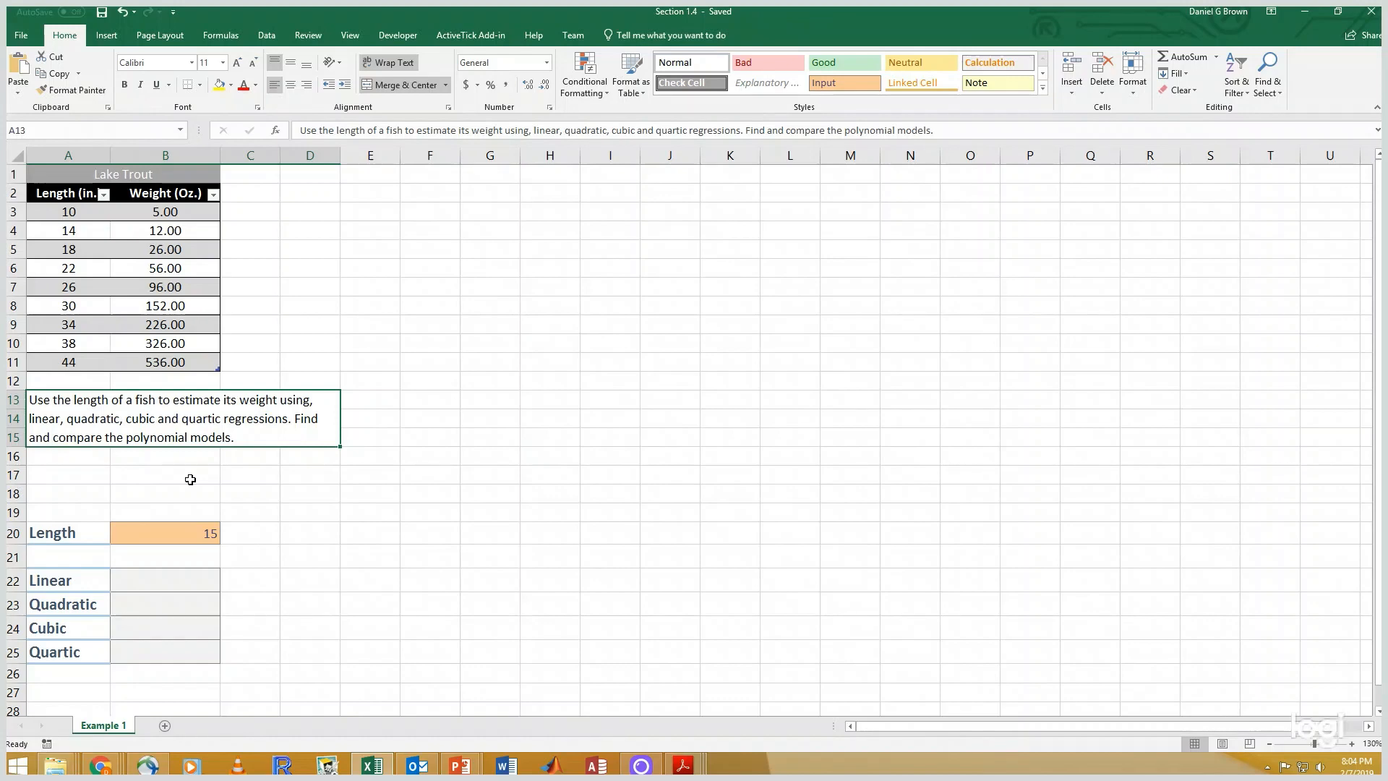
{"action": "mouse_move", "coordinate": [353, 240]}
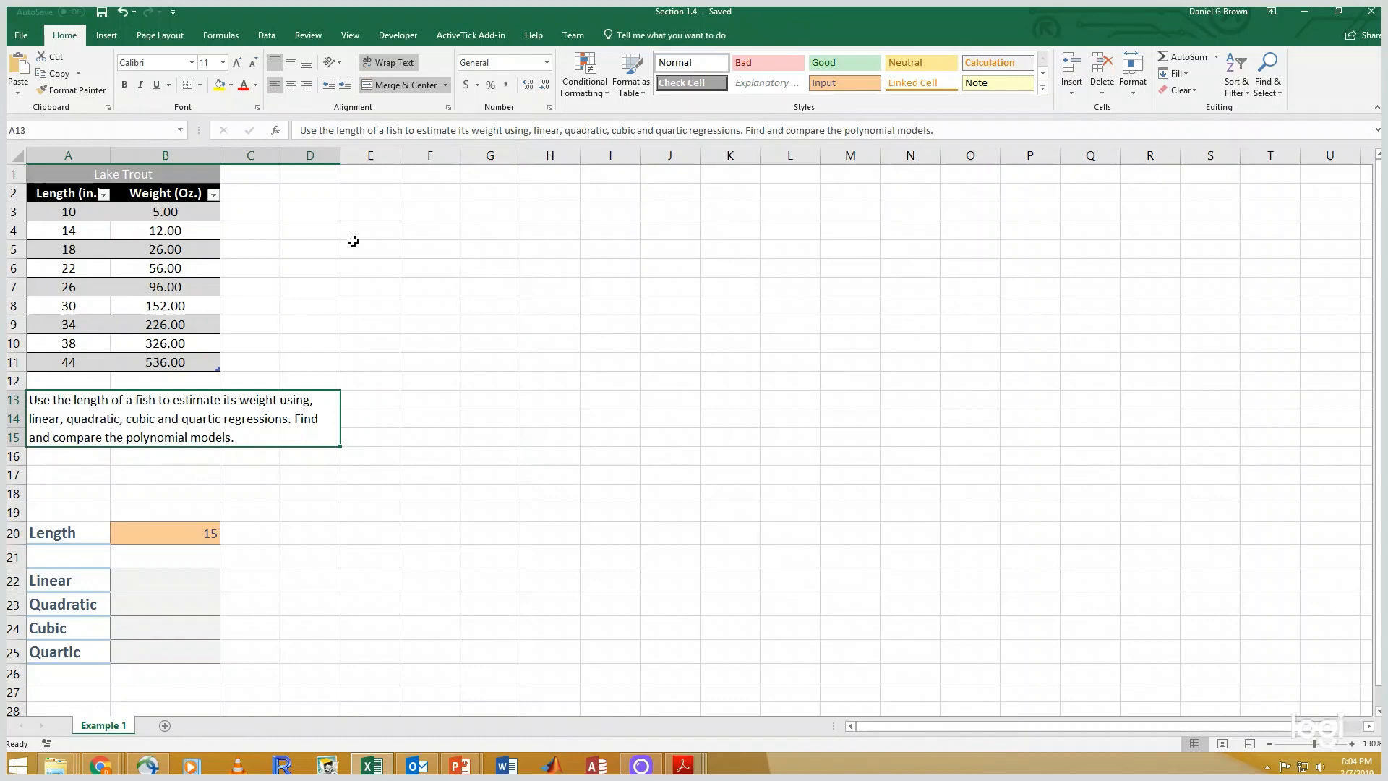
Step: Enter 'Regression Coefficients' in E2 and merge and centre it across E2:I2 as a heading
{"action": "left_click", "coordinate": [370, 192]}
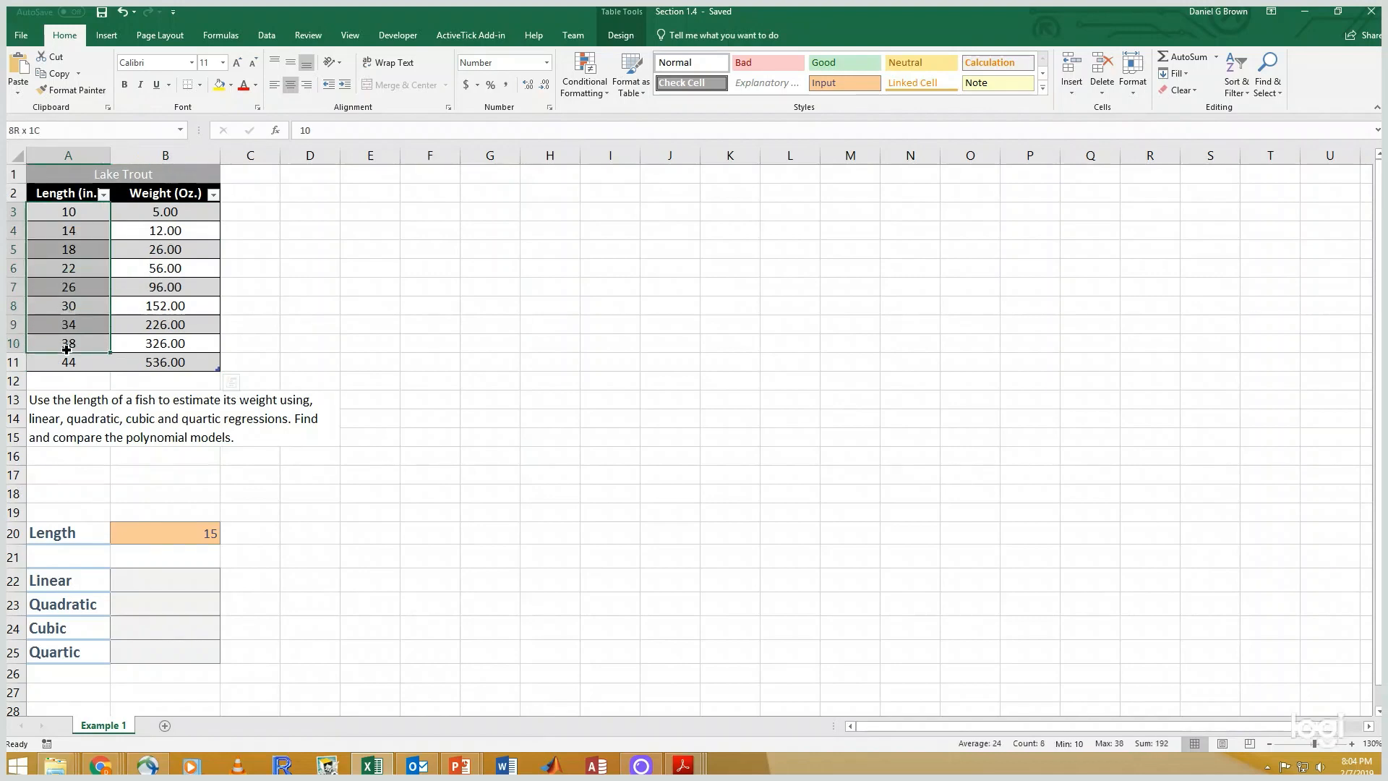
{"action": "left_click", "coordinate": [370, 192]}
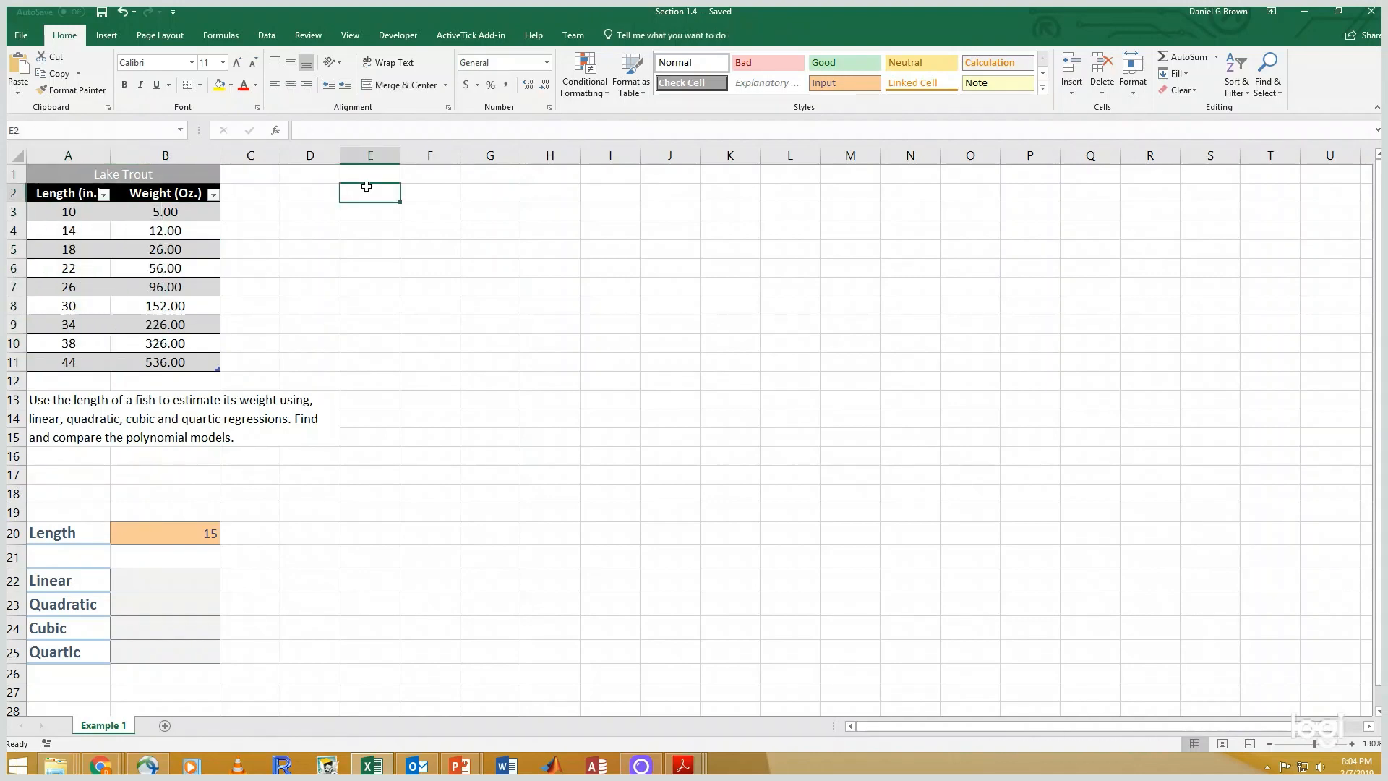
{"action": "type", "text": "Regression Coefficients"}
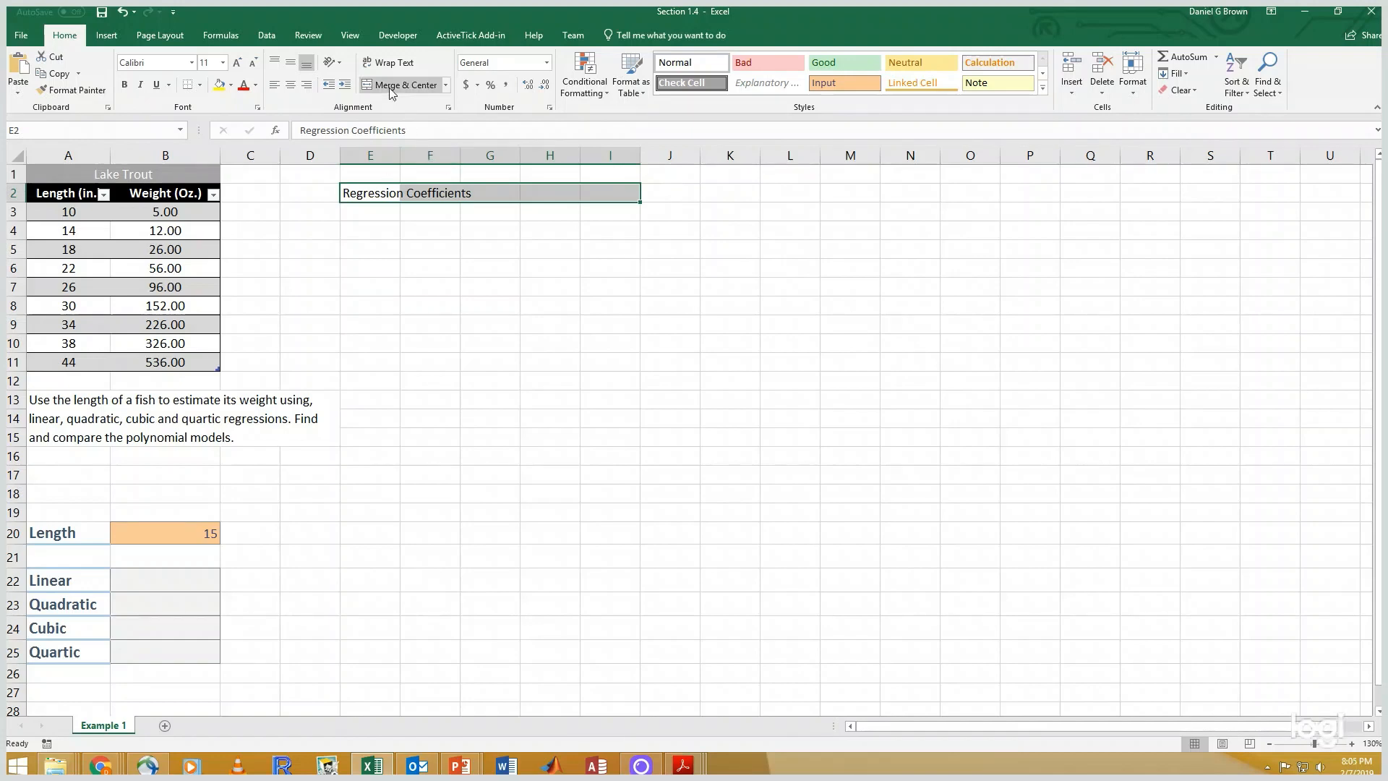
{"action": "left_click", "coordinate": [401, 85]}
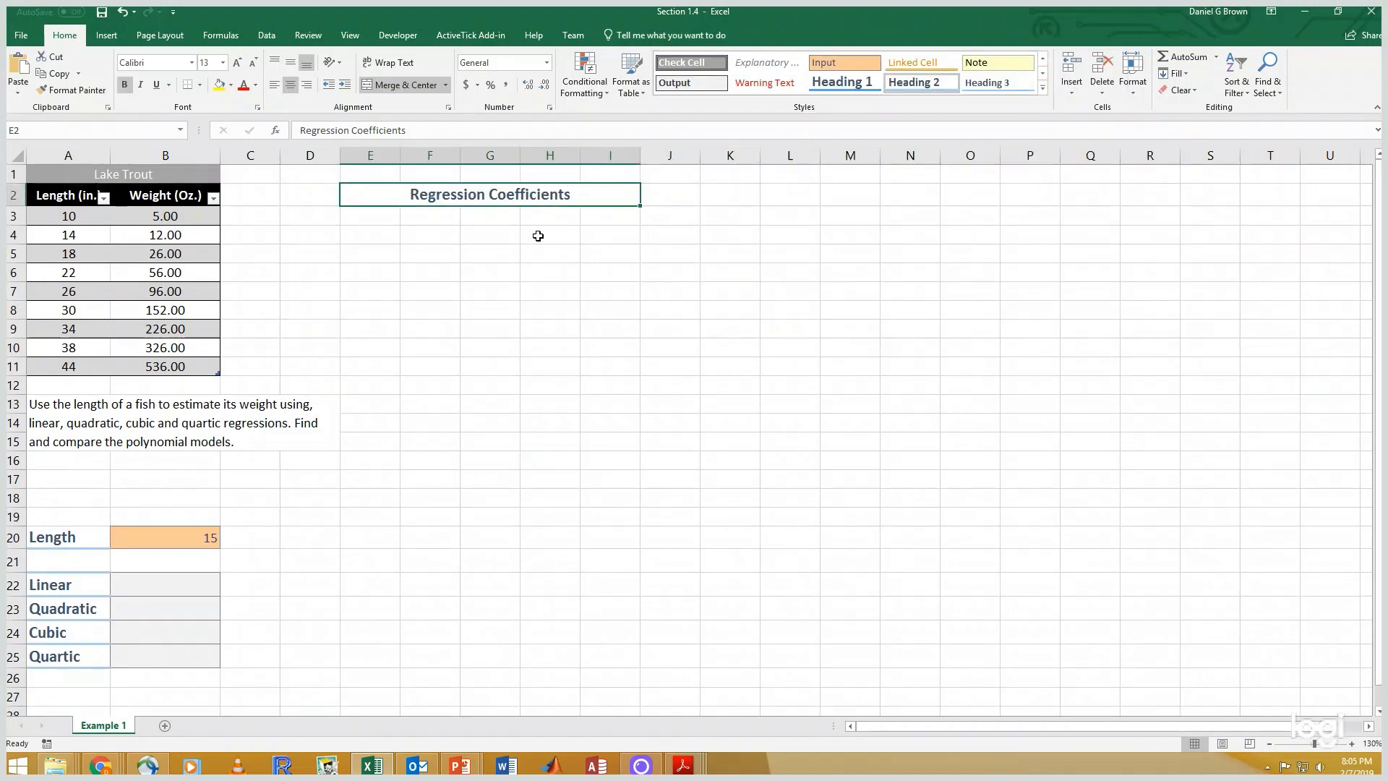
{"action": "mouse_move", "coordinate": [378, 216]}
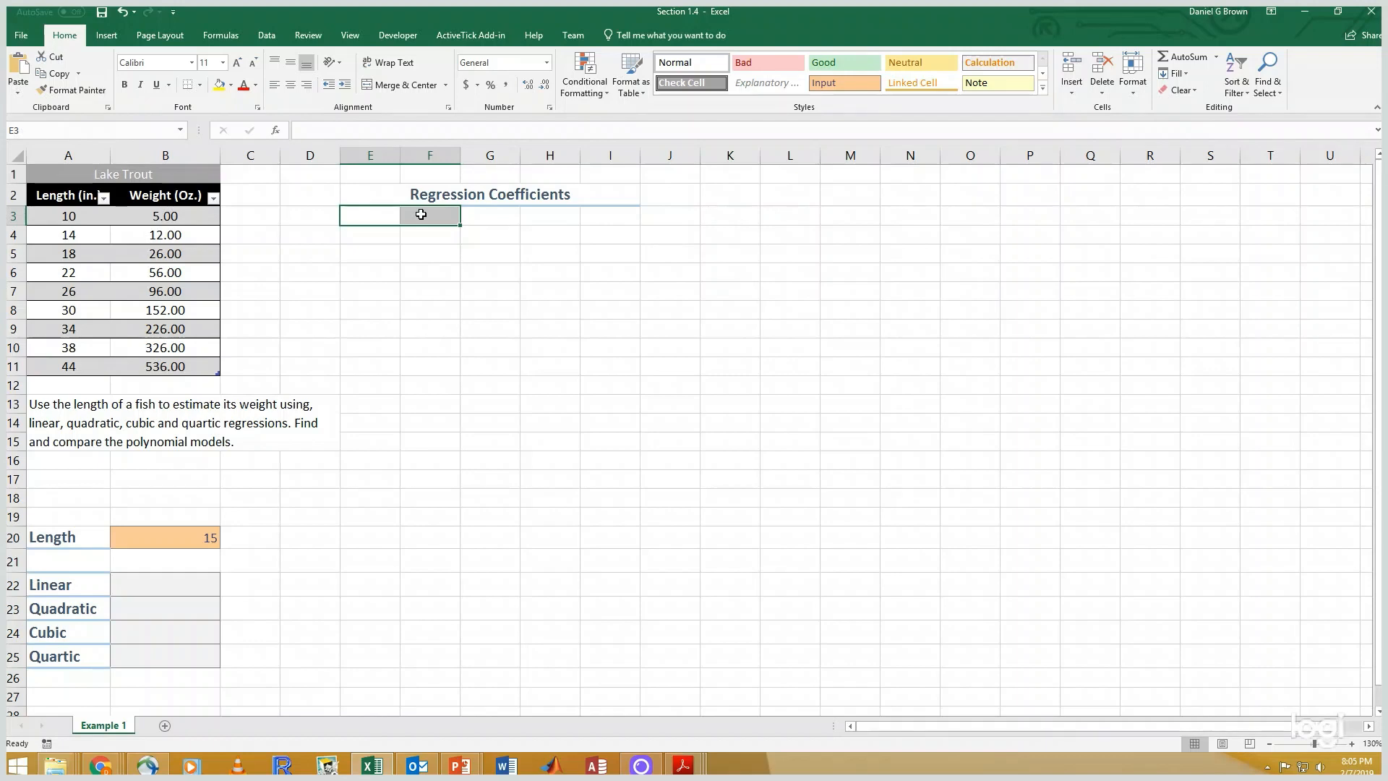
Step: Array-enter =LINEST(B3:B11,A3:A11) in E3:F3 and label the row 'linear' in D3
{"action": "type", "text": "=linest"}
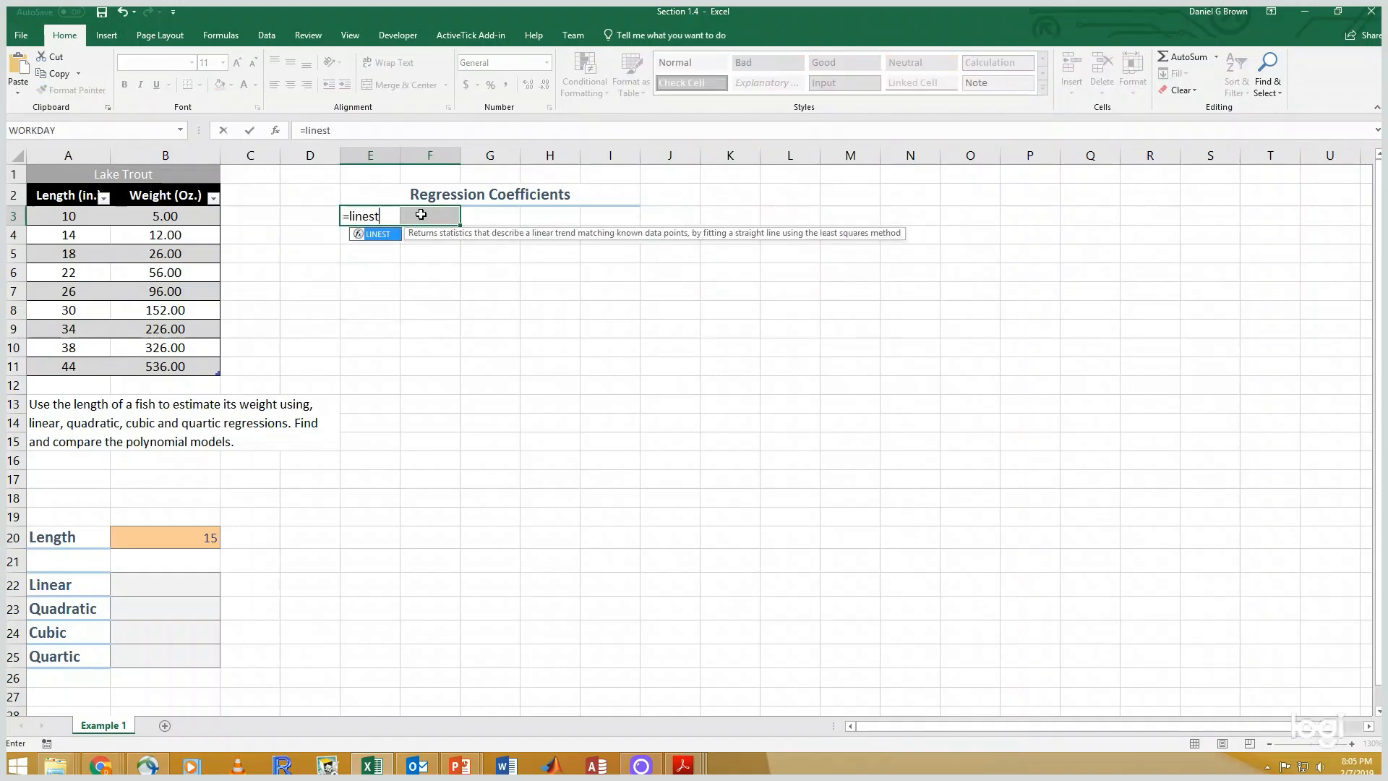
{"action": "type", "text": "("}
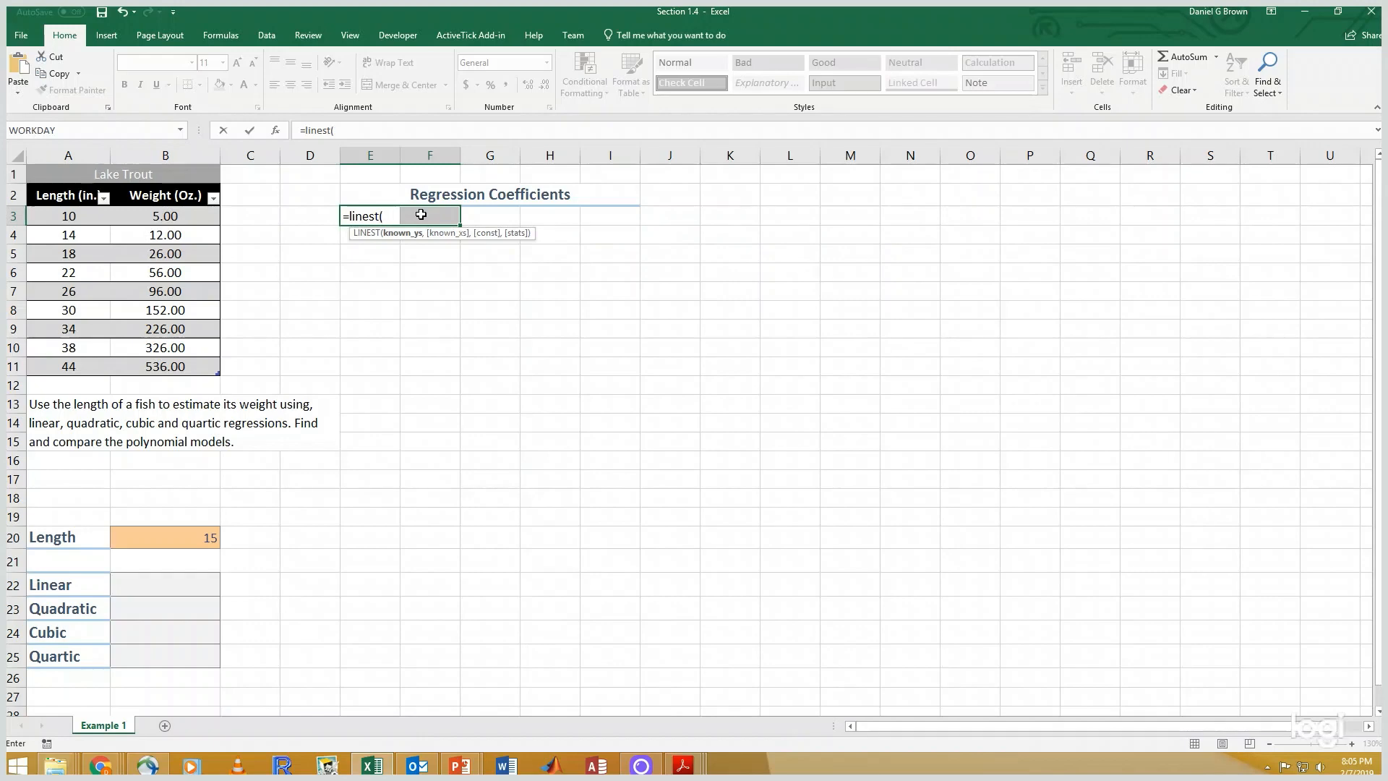
{"action": "left_click_drag", "start_coordinate": [165, 216], "coordinate": [165, 365]}
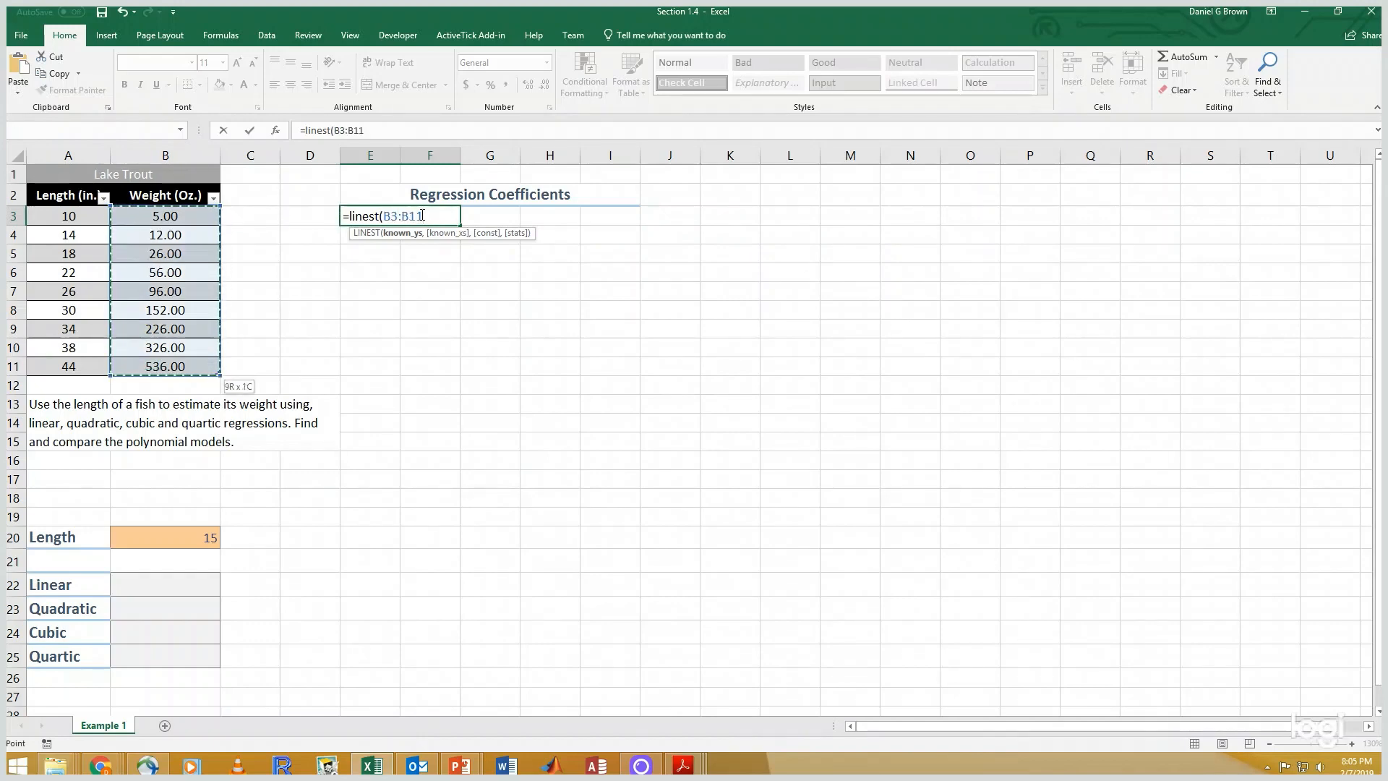
{"action": "left_click", "coordinate": [67, 215]}
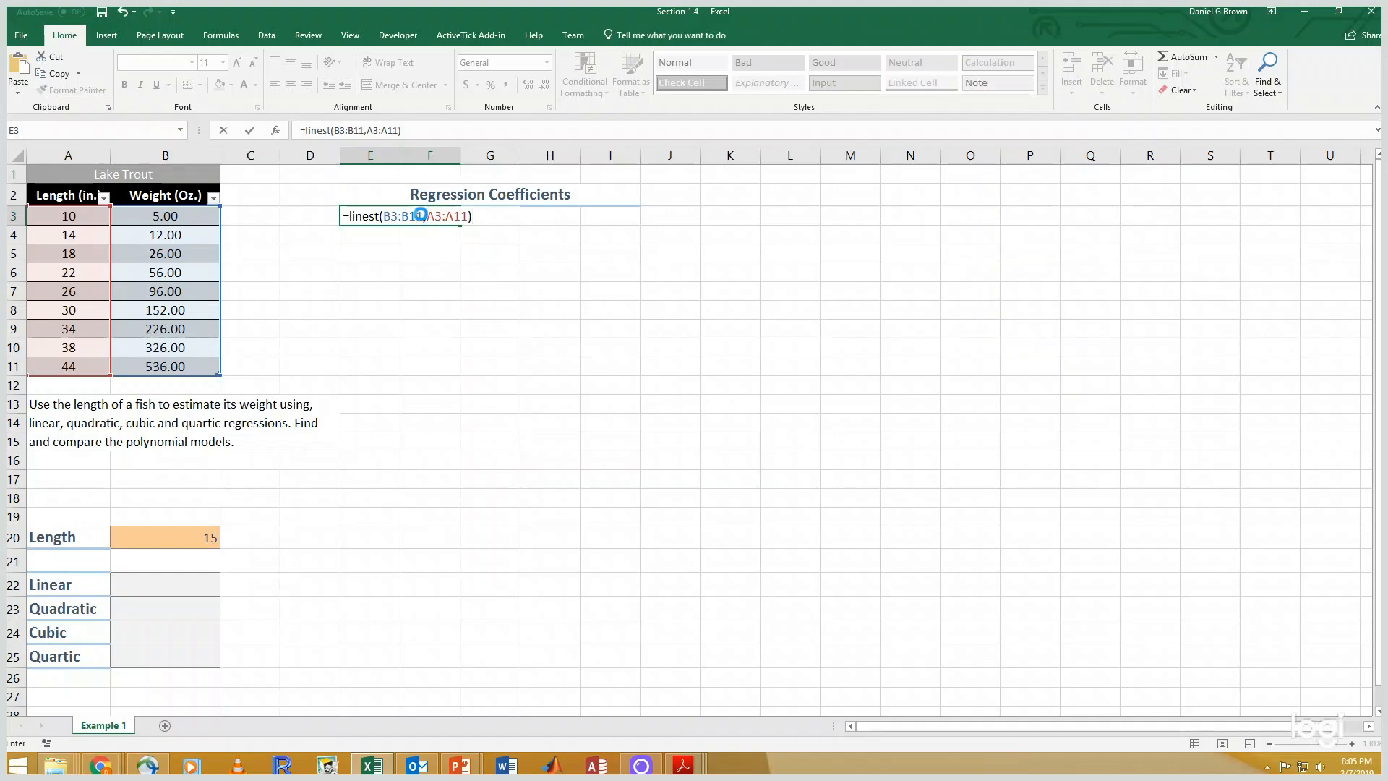
{"action": "key", "text": "ctrl+shift+enter"}
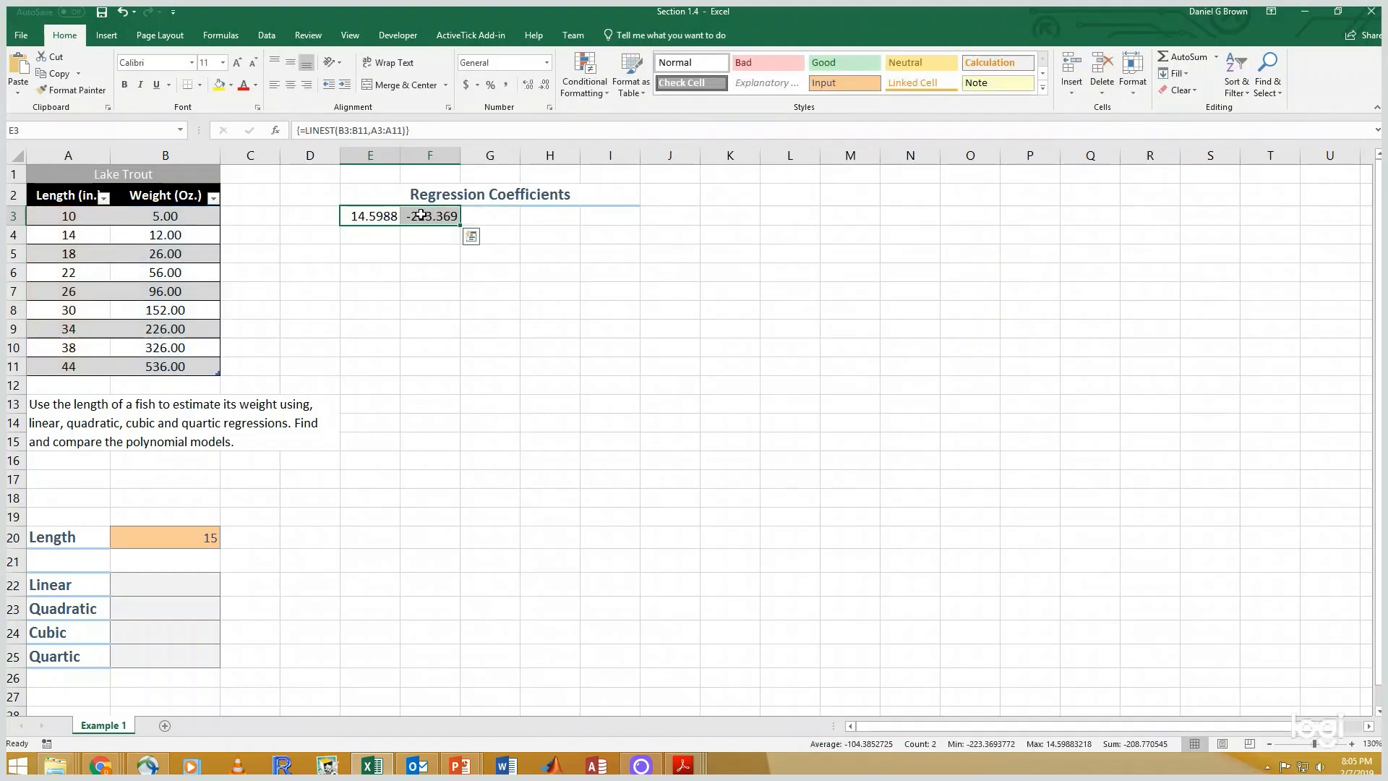
{"action": "left_click", "coordinate": [309, 216]}
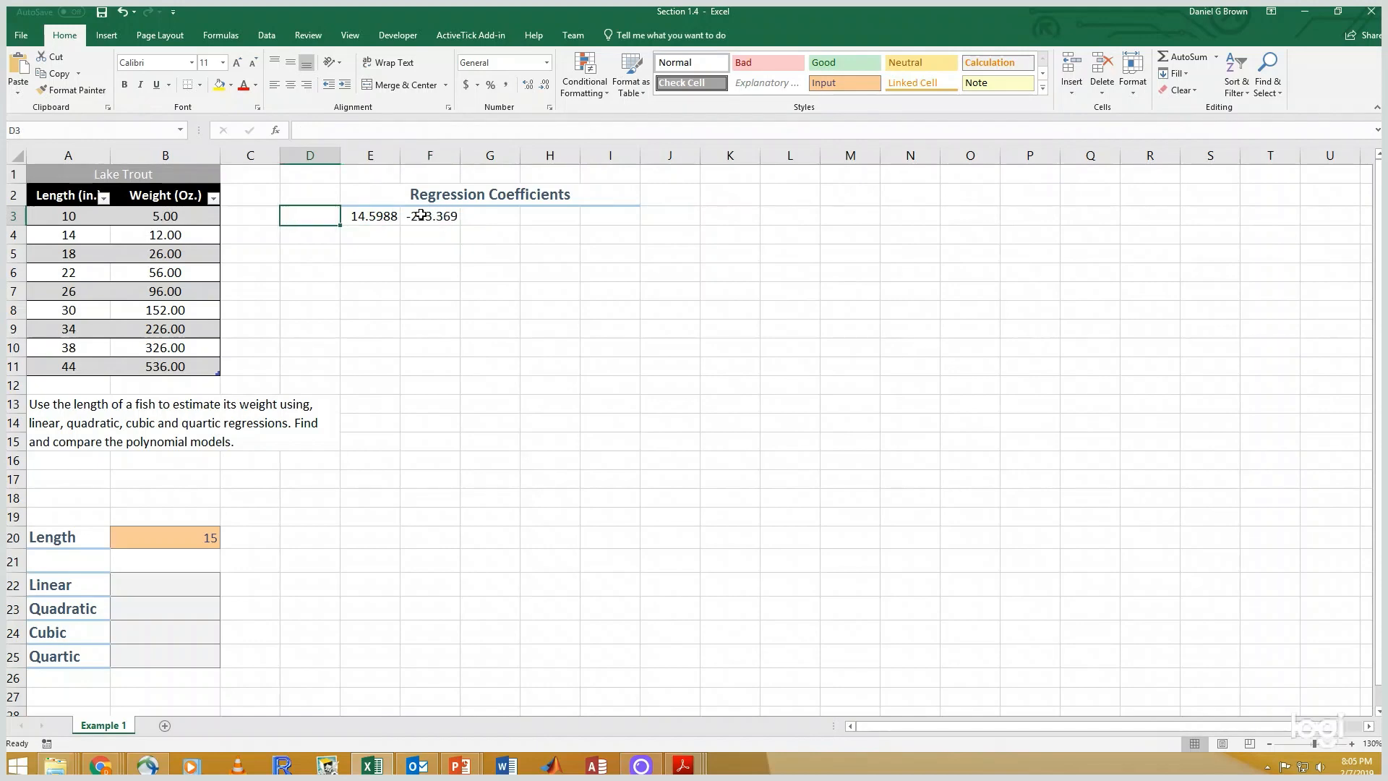
{"action": "type", "text": "linear"}
{"action": "left_click", "coordinate": [310, 235]}
{"action": "type", "text": "Quadratic"}
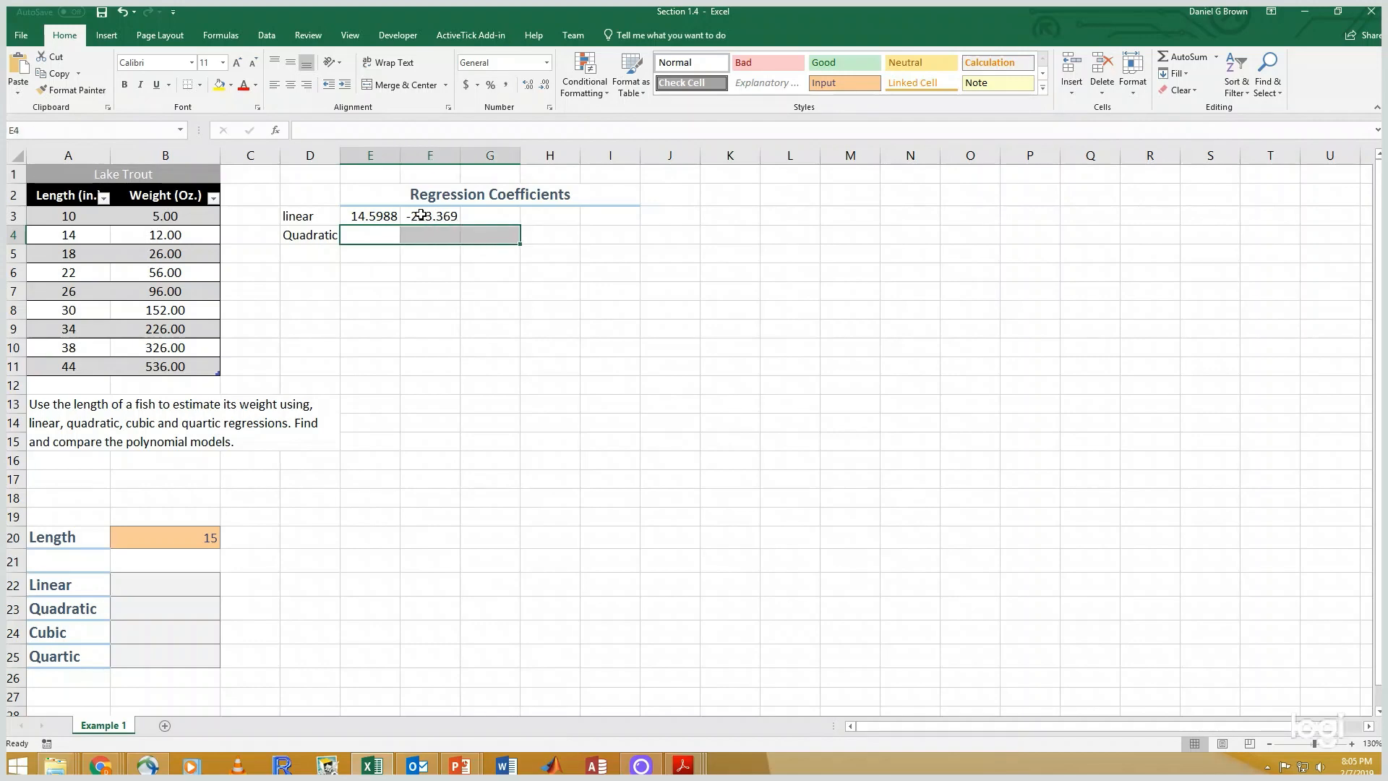
Step: Enter =LINEST(B3:B11,A3:A11^{1,2}) in E4:G4 for the Quadratic row
{"action": "type", "text": "=linest"}
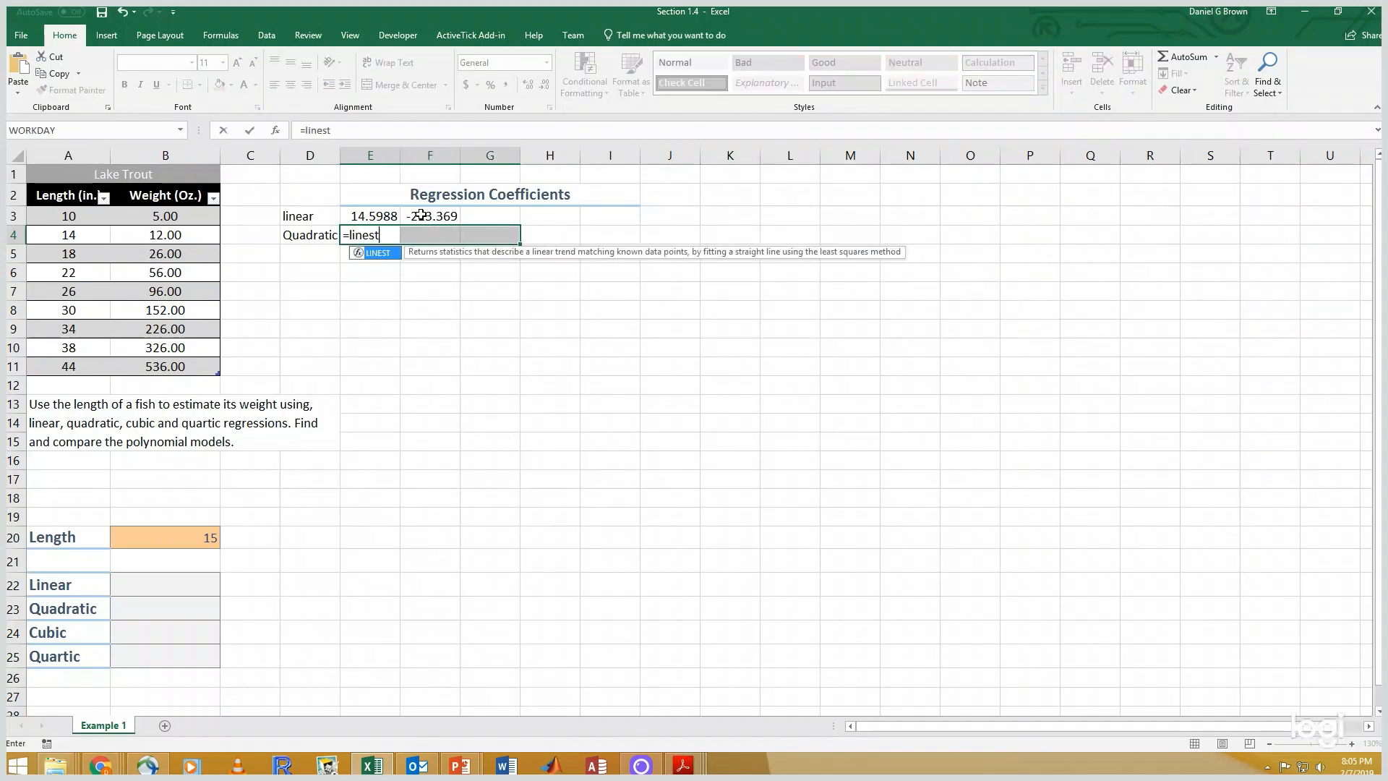
{"action": "left_click", "coordinate": [308, 234]}
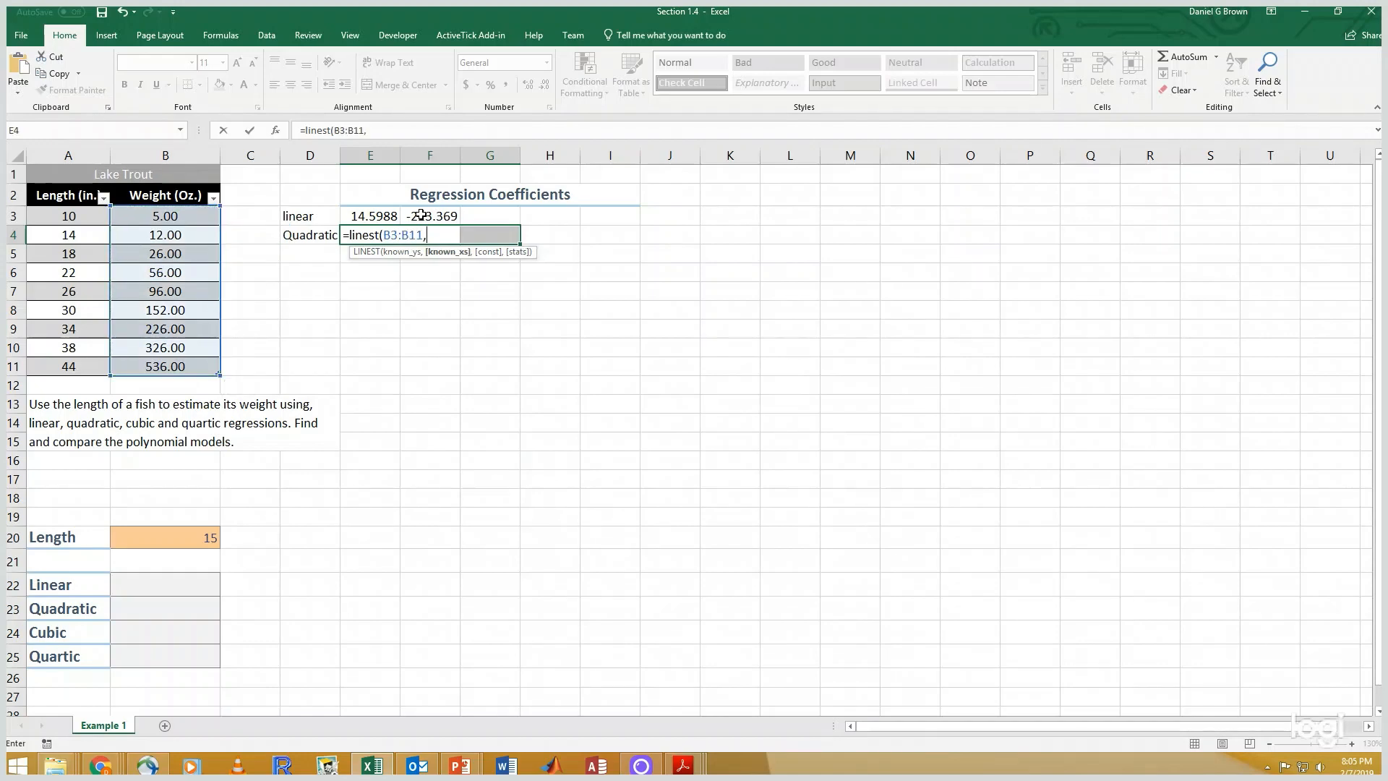
{"action": "left_click_drag", "start_coordinate": [67, 215], "coordinate": [67, 365]}
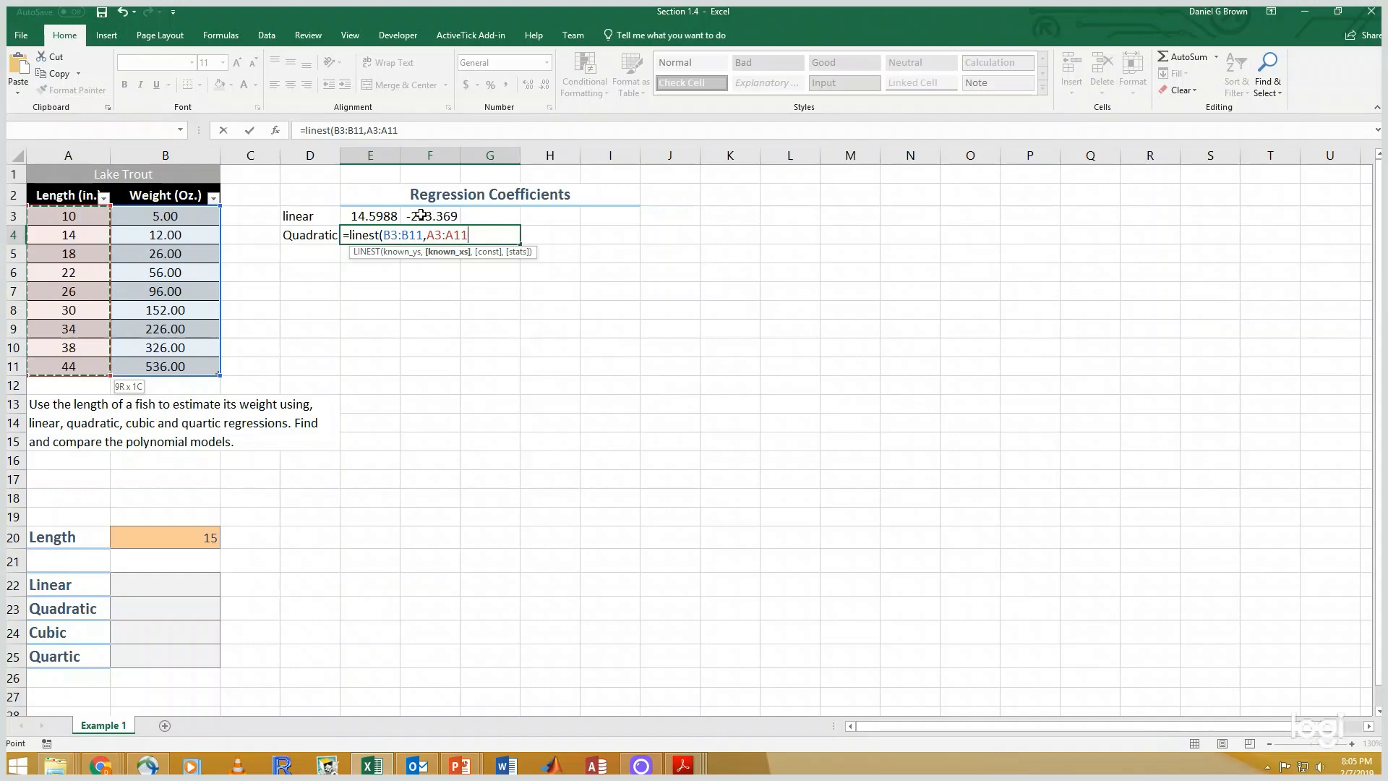
{"action": "type", "text": "^{"}
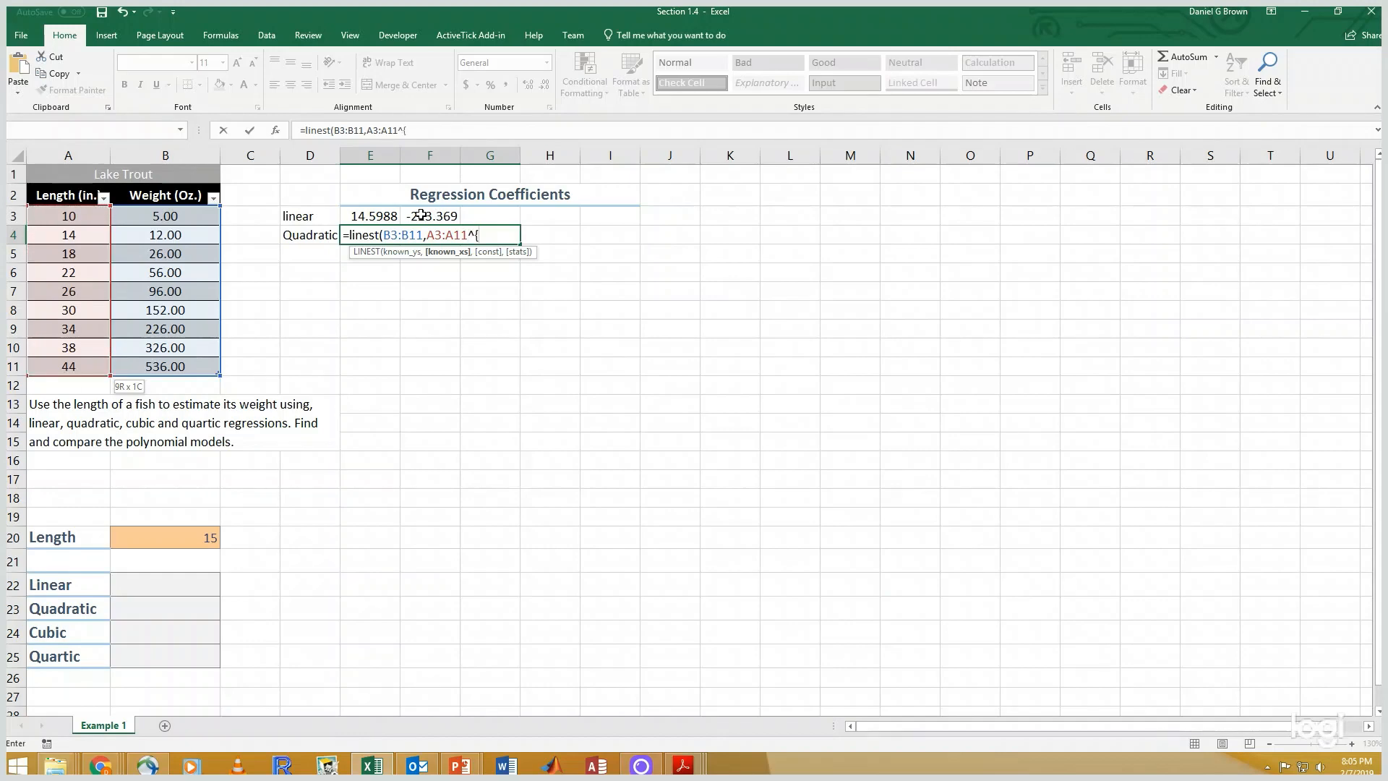
{"action": "type", "text": "1,2"}
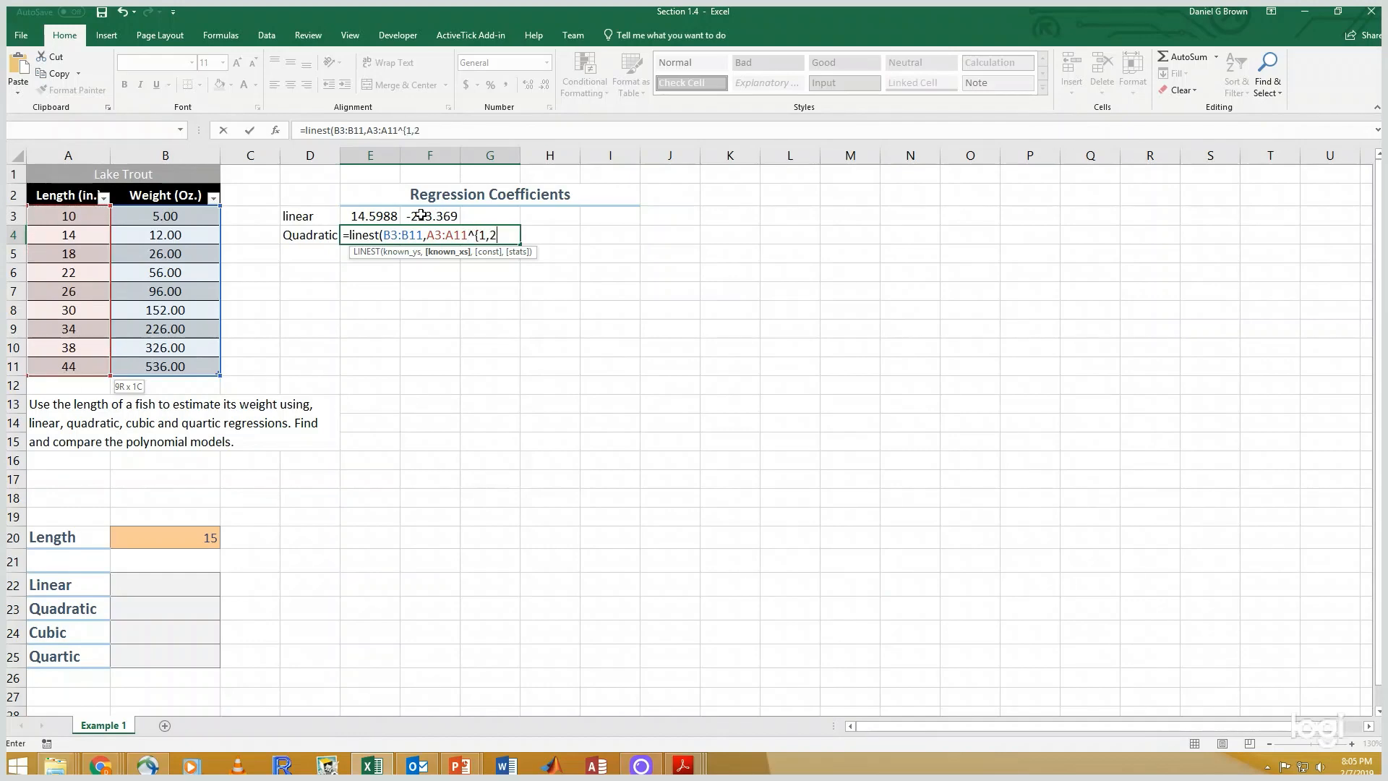
{"action": "type", "text": "})}"}
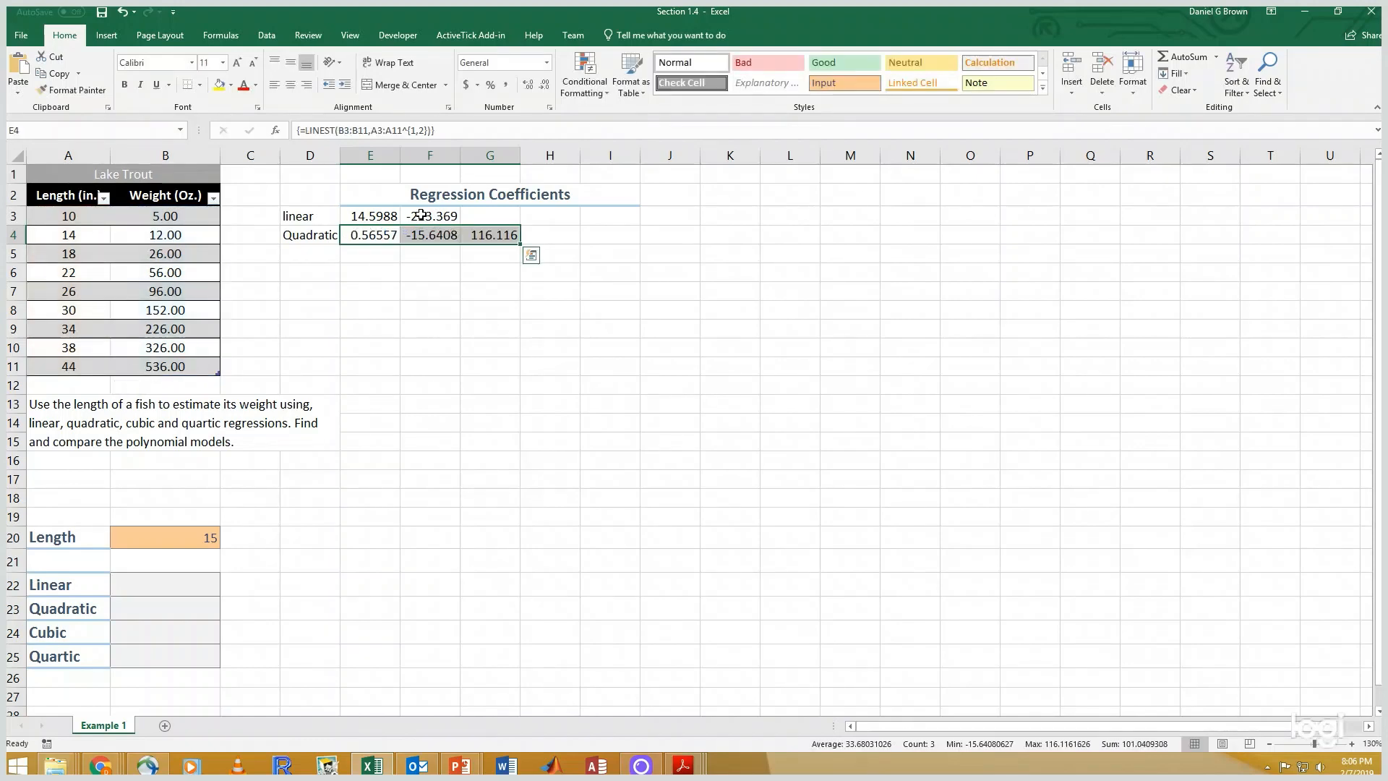
{"action": "left_click", "coordinate": [310, 252]}
{"action": "type", "text": "Cubic"}
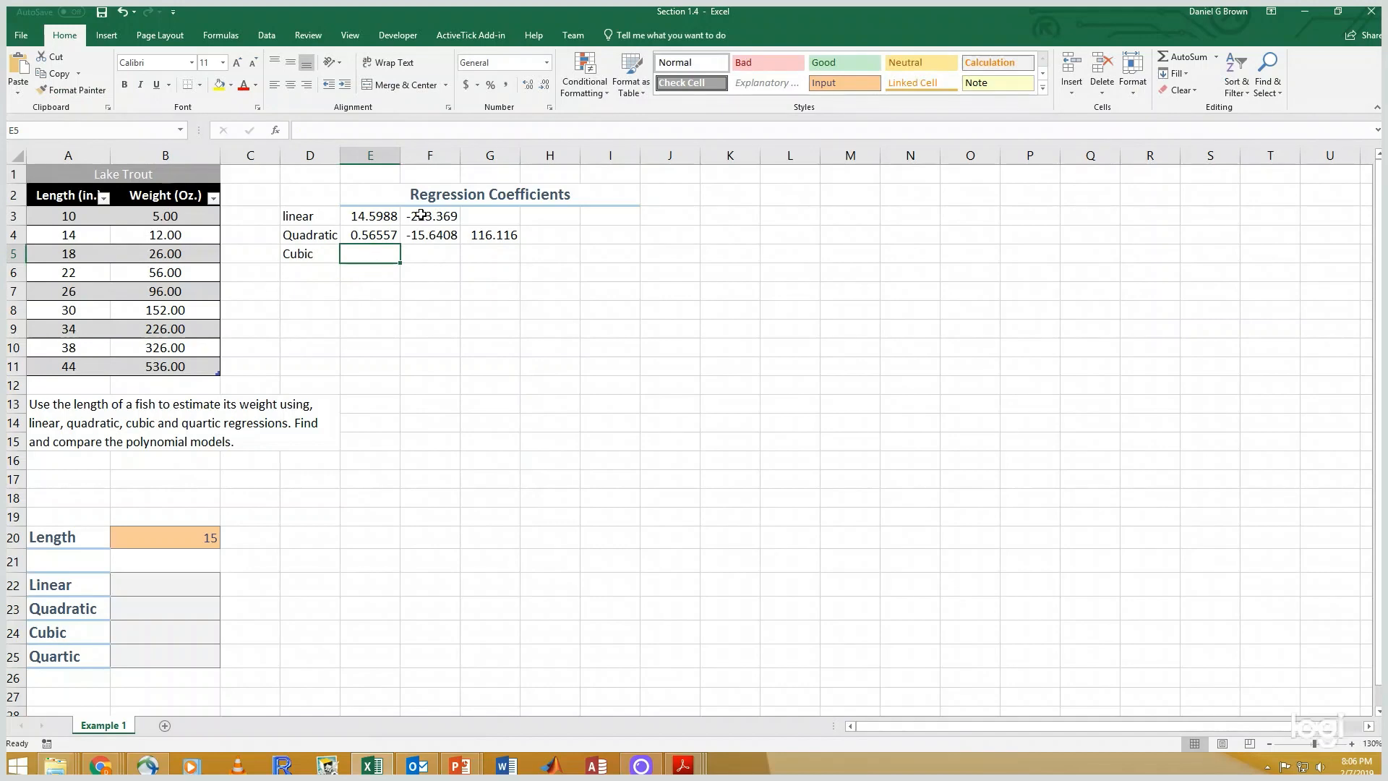
Step: Enter =LINEST(B3:B11,A3:A11^{1,2,3}) in E5:H5 for the Cubic row
{"action": "type", "text": "="}
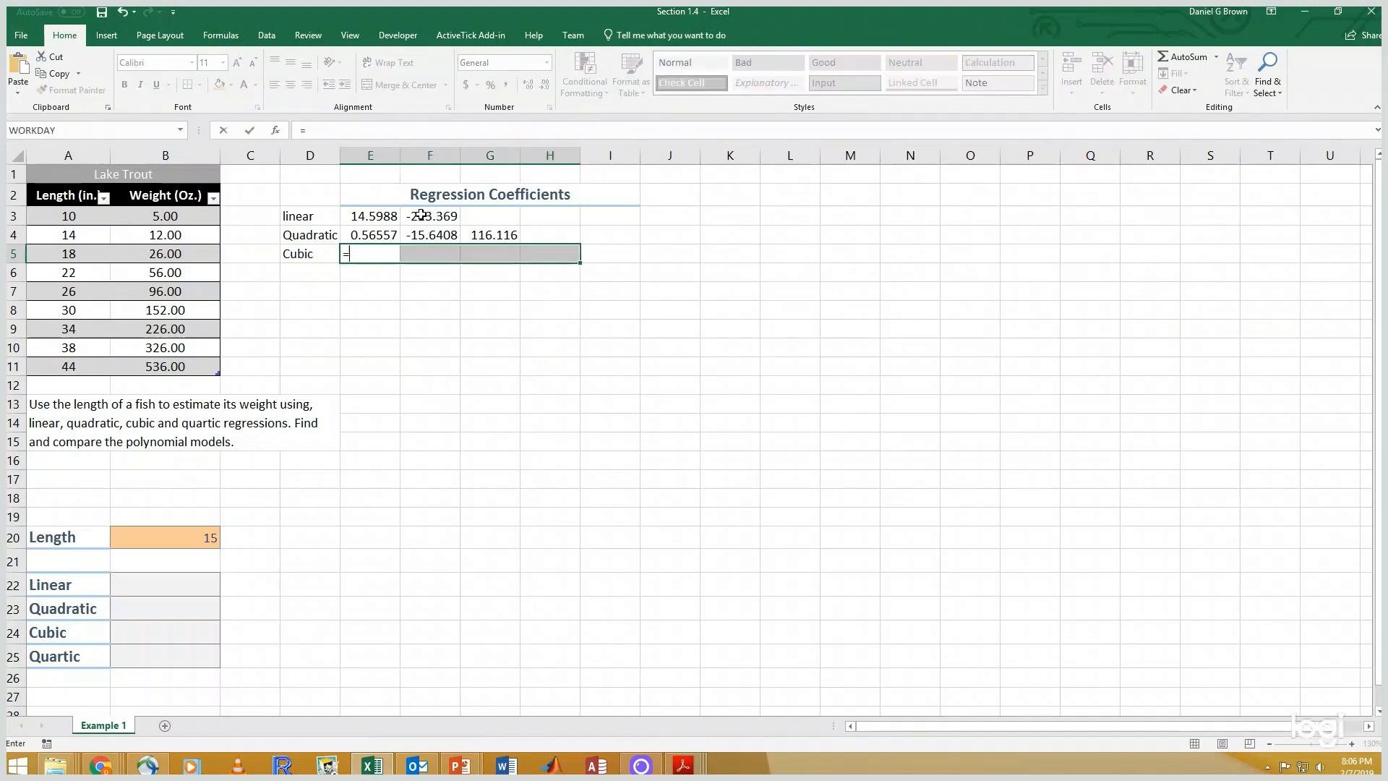
{"action": "type", "text": "LINEST("}
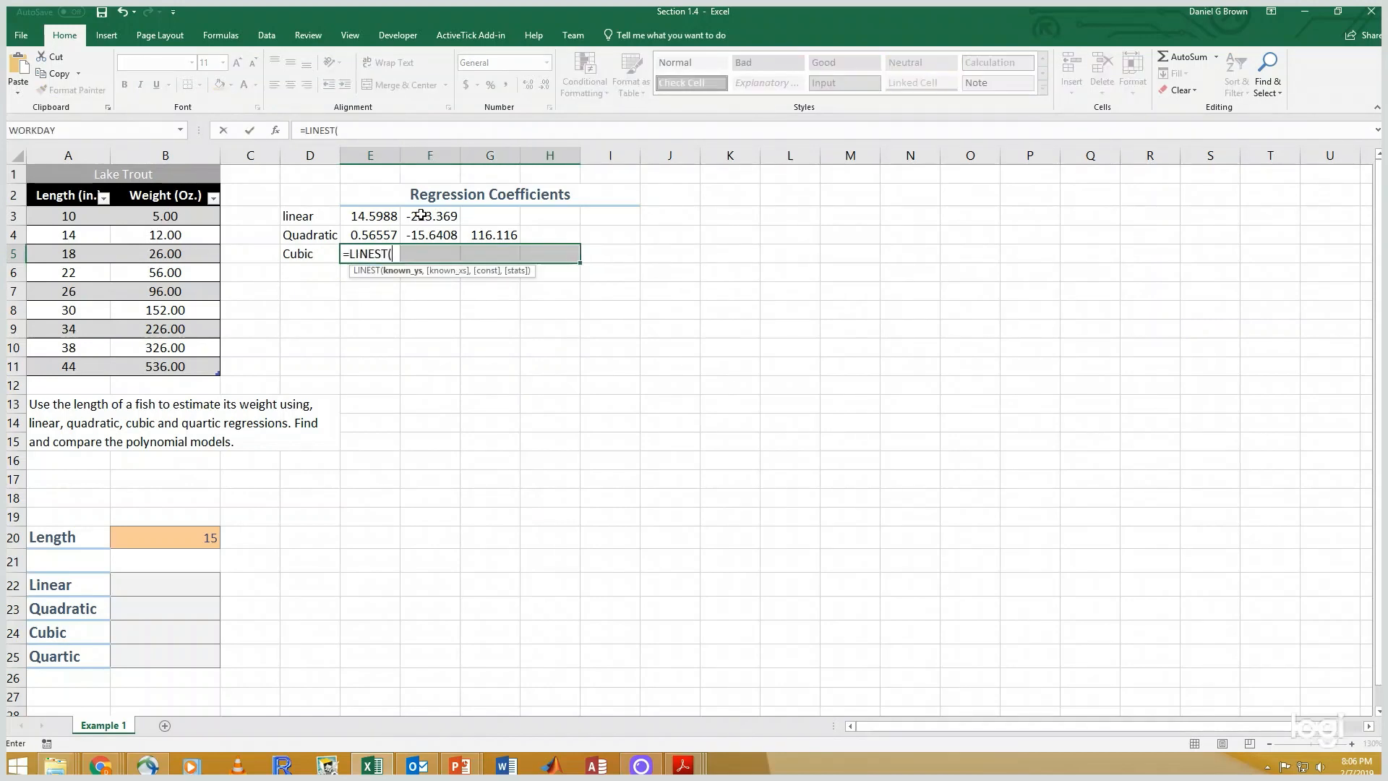
{"action": "left_click_drag", "start_coordinate": [164, 215], "coordinate": [165, 366]}
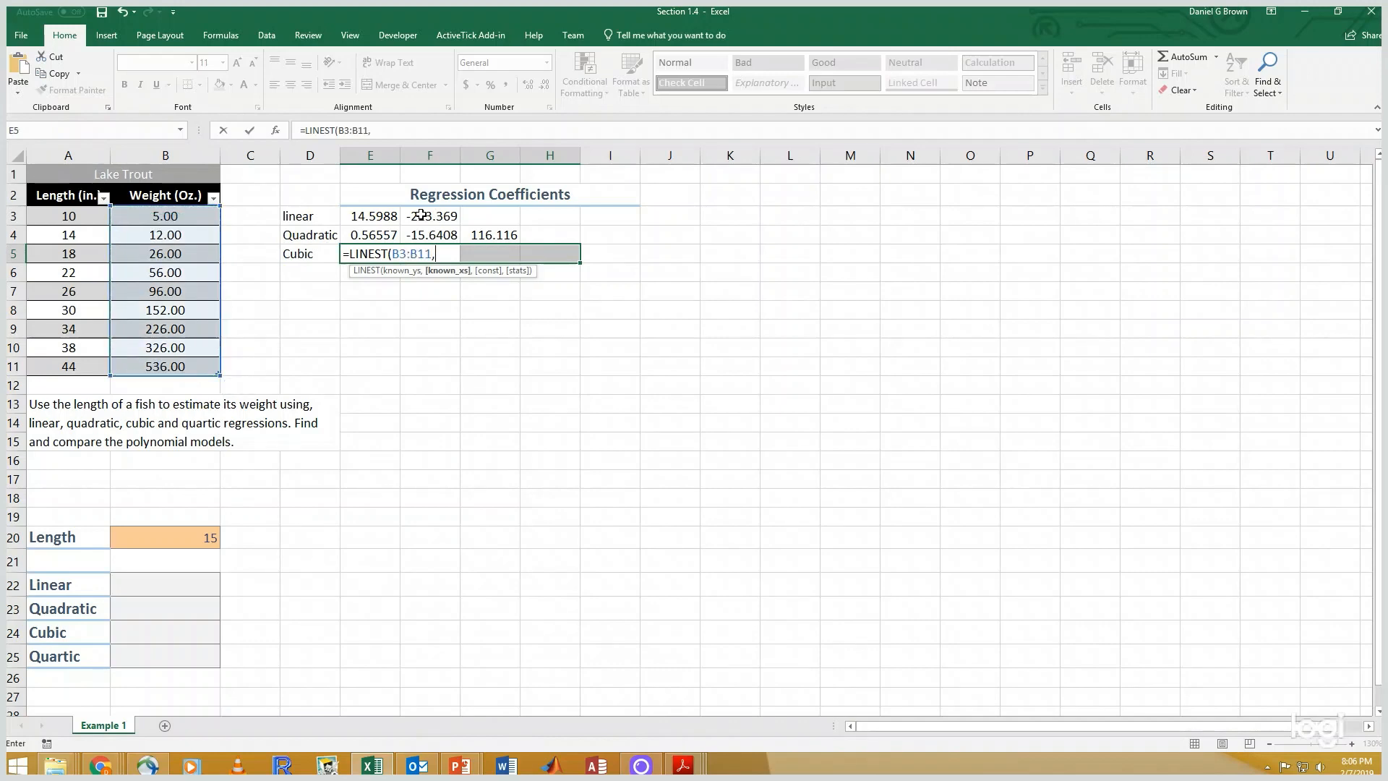
{"action": "left_click_drag", "start_coordinate": [67, 215], "coordinate": [67, 365]}
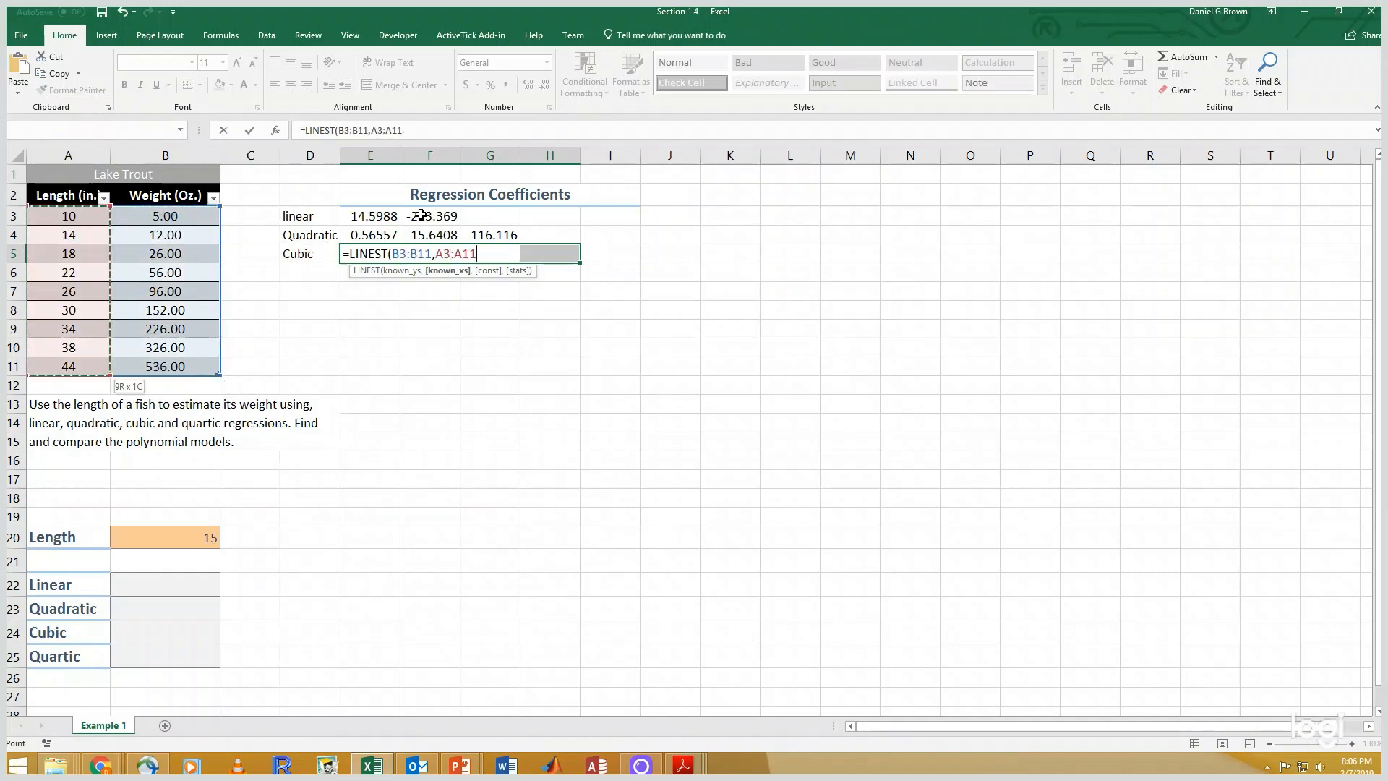
{"action": "type", "text": "^"}
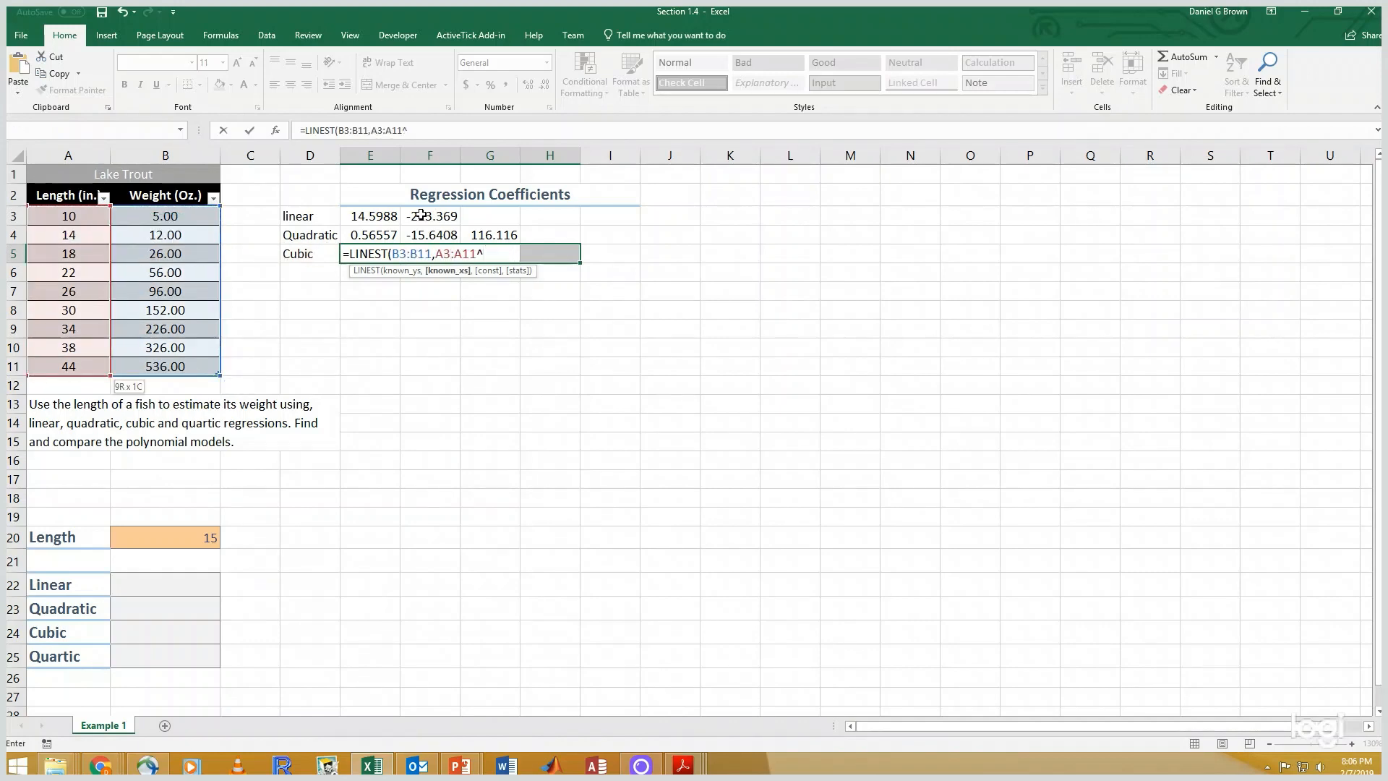
{"action": "type", "text": "{1,2"}
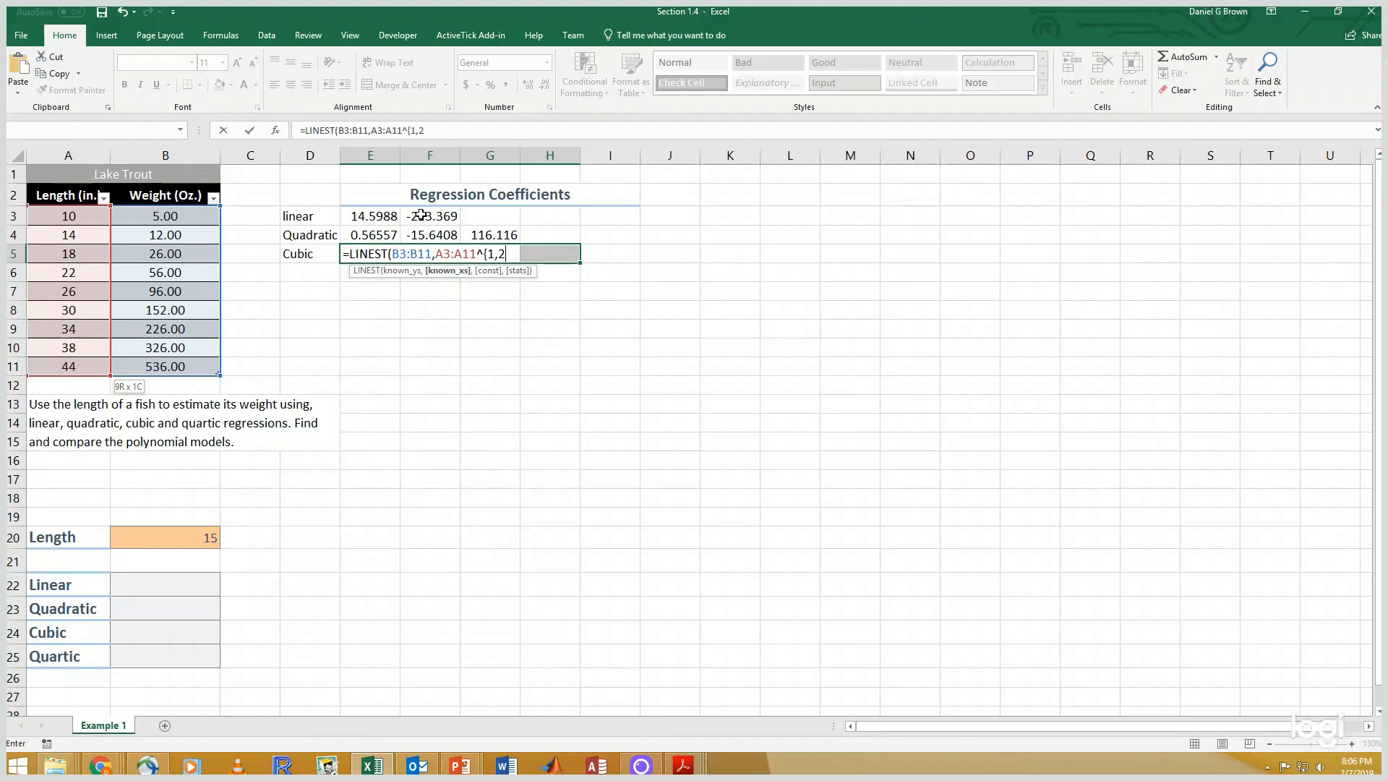
{"action": "type", "text": ",3}"}
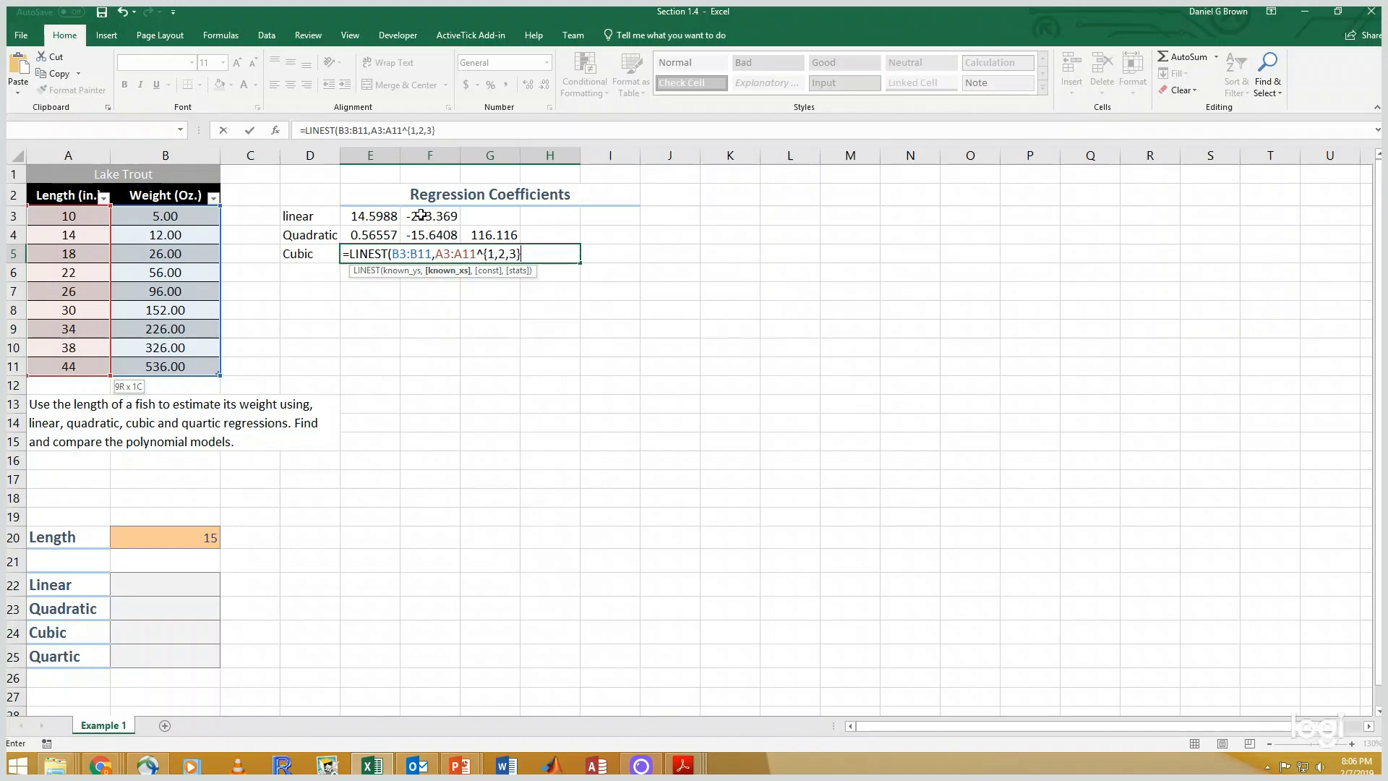
{"action": "type", "text": ")"}
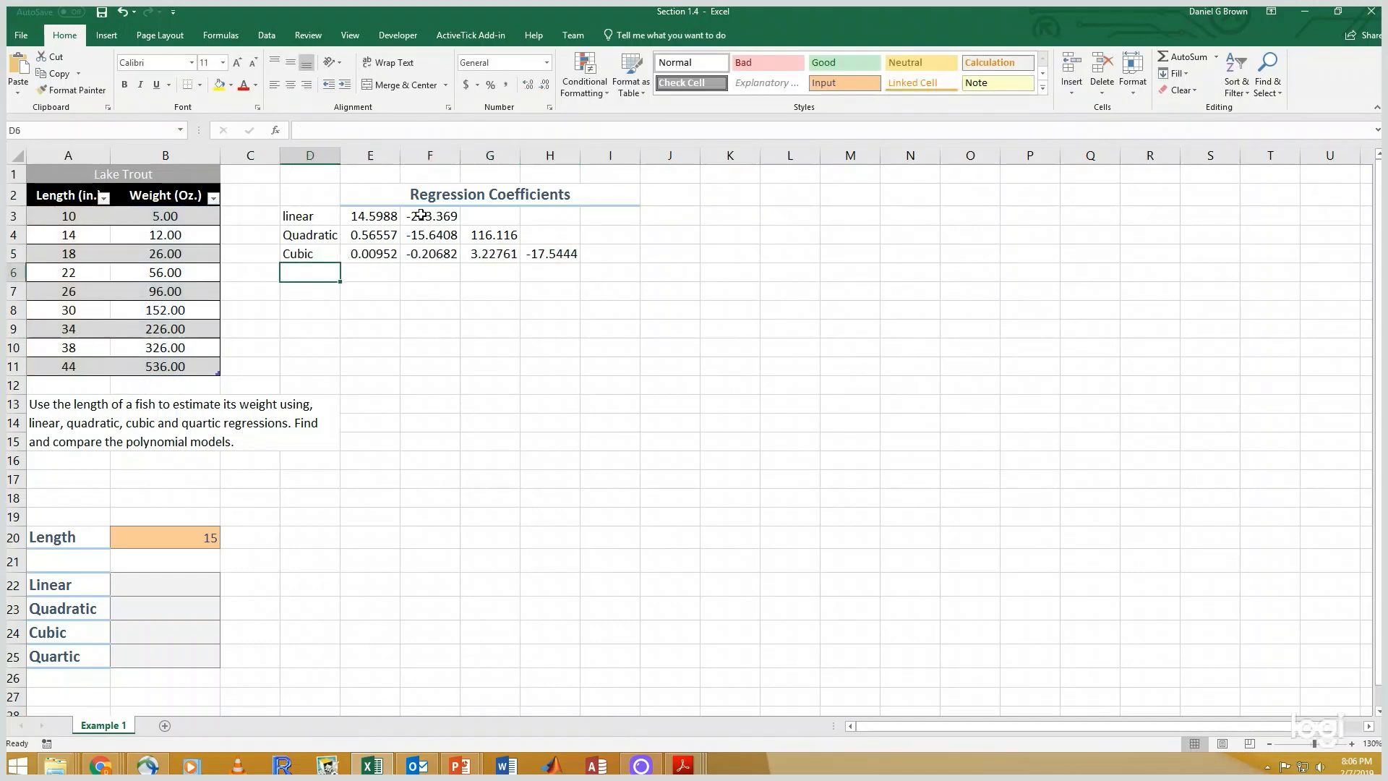
Step: Label D6 'Quartic' and enter =LINEST(B3:B11,A3:A11^{1,2,3,4}) in E6:I6
{"action": "type", "text": "qUAR"}
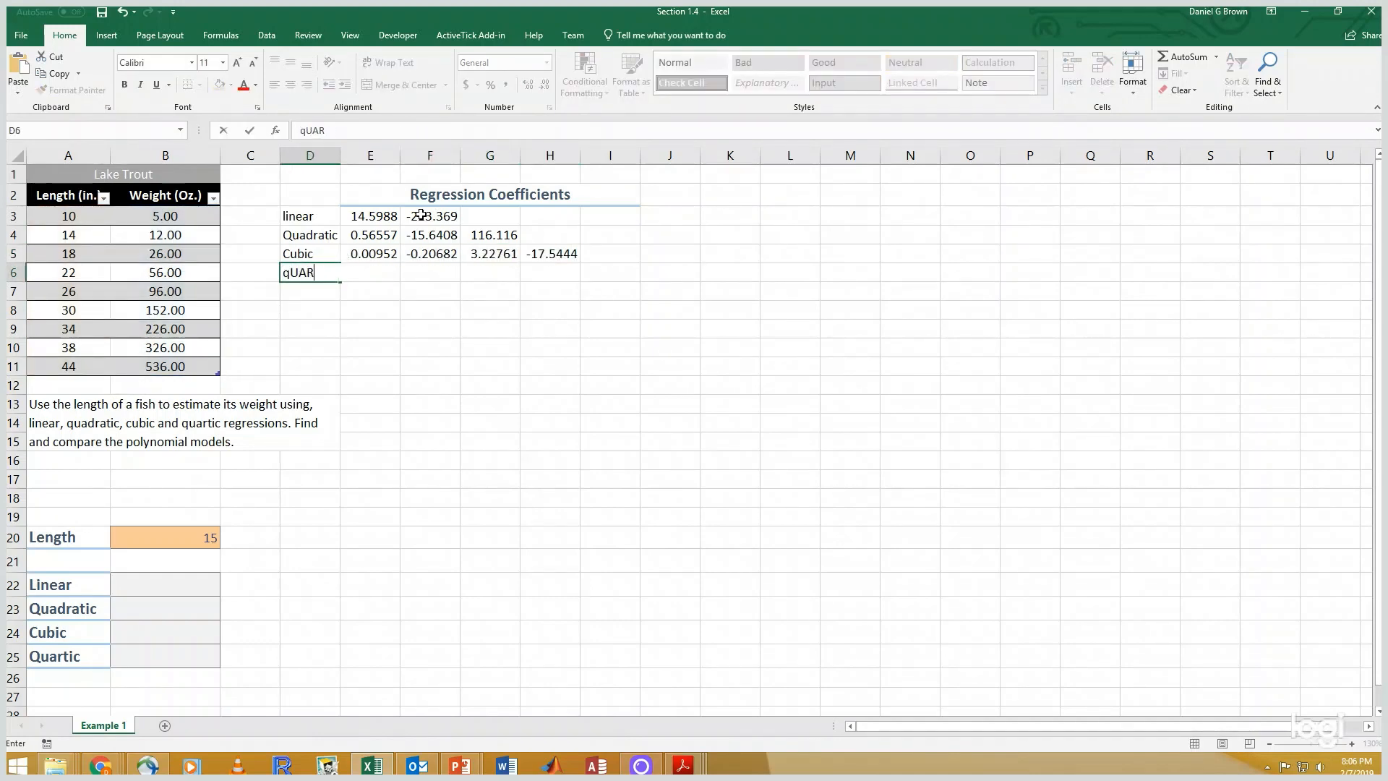
{"action": "type", "text": "Quartic"}
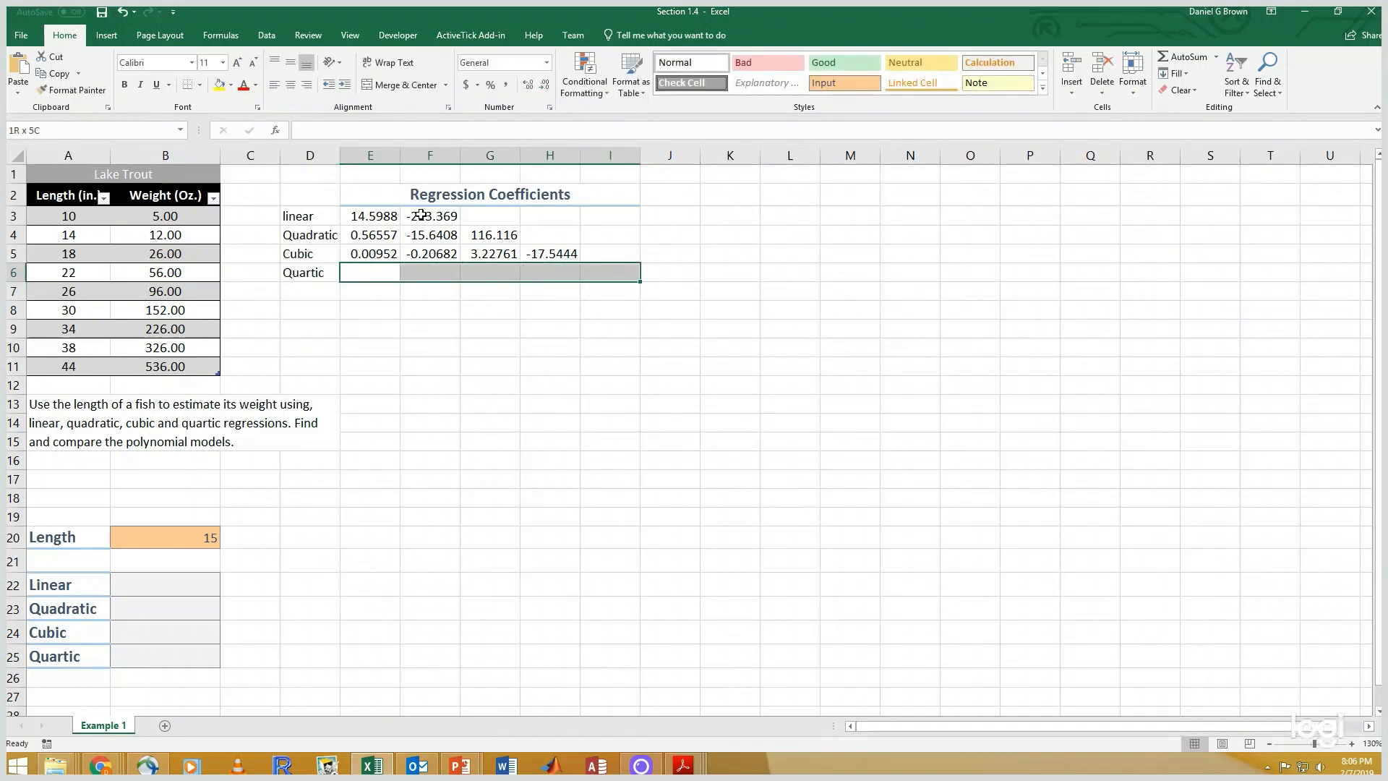
{"action": "type", "text": "=line"}
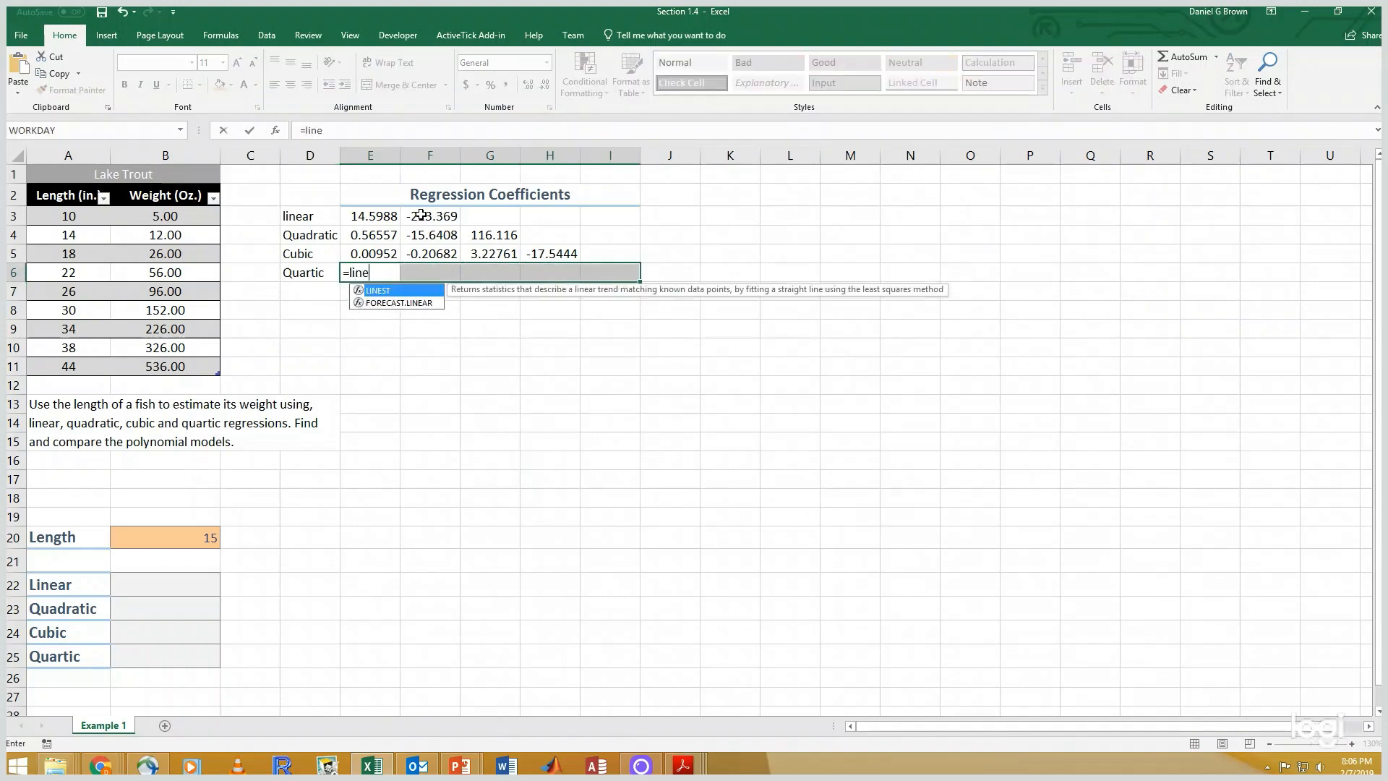
{"action": "left_click_drag", "start_coordinate": [165, 215], "coordinate": [165, 365]}
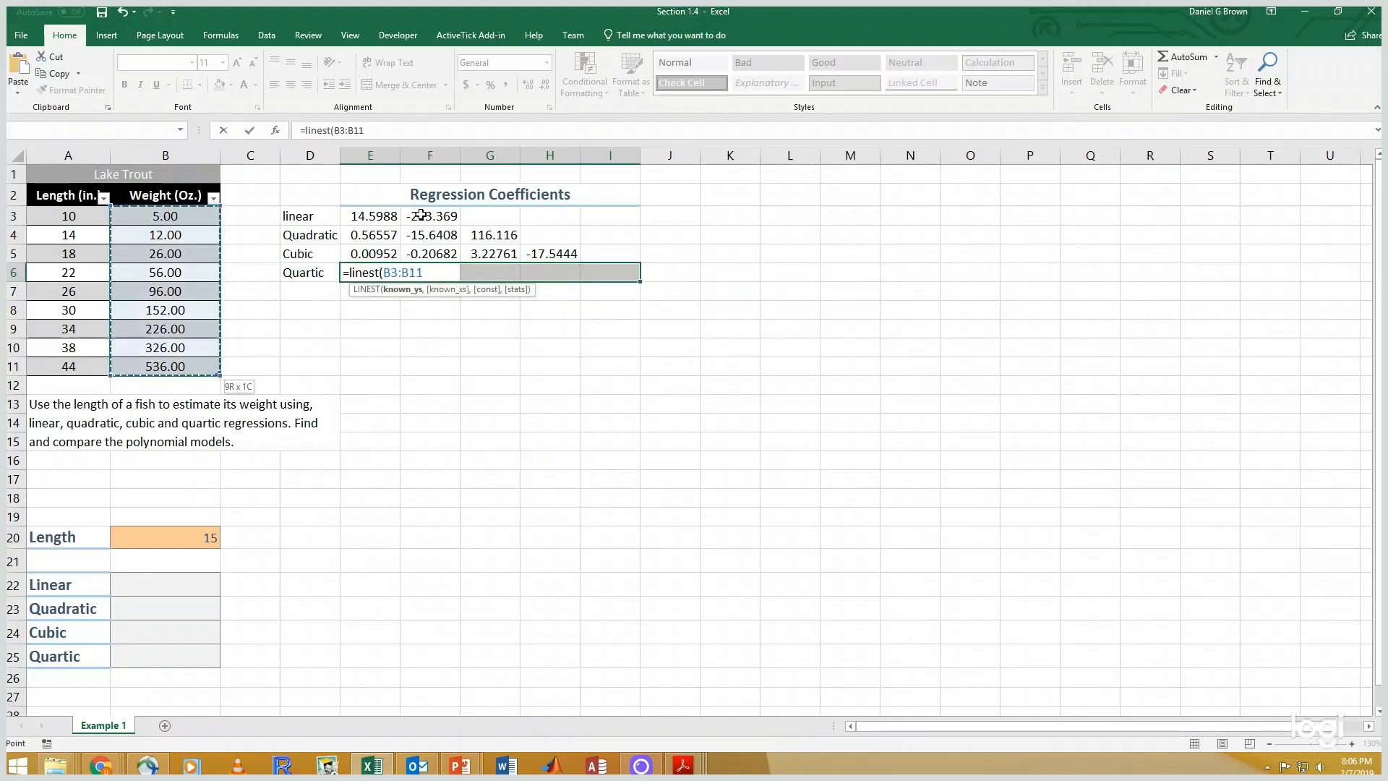
{"action": "left_click", "coordinate": [68, 215]}
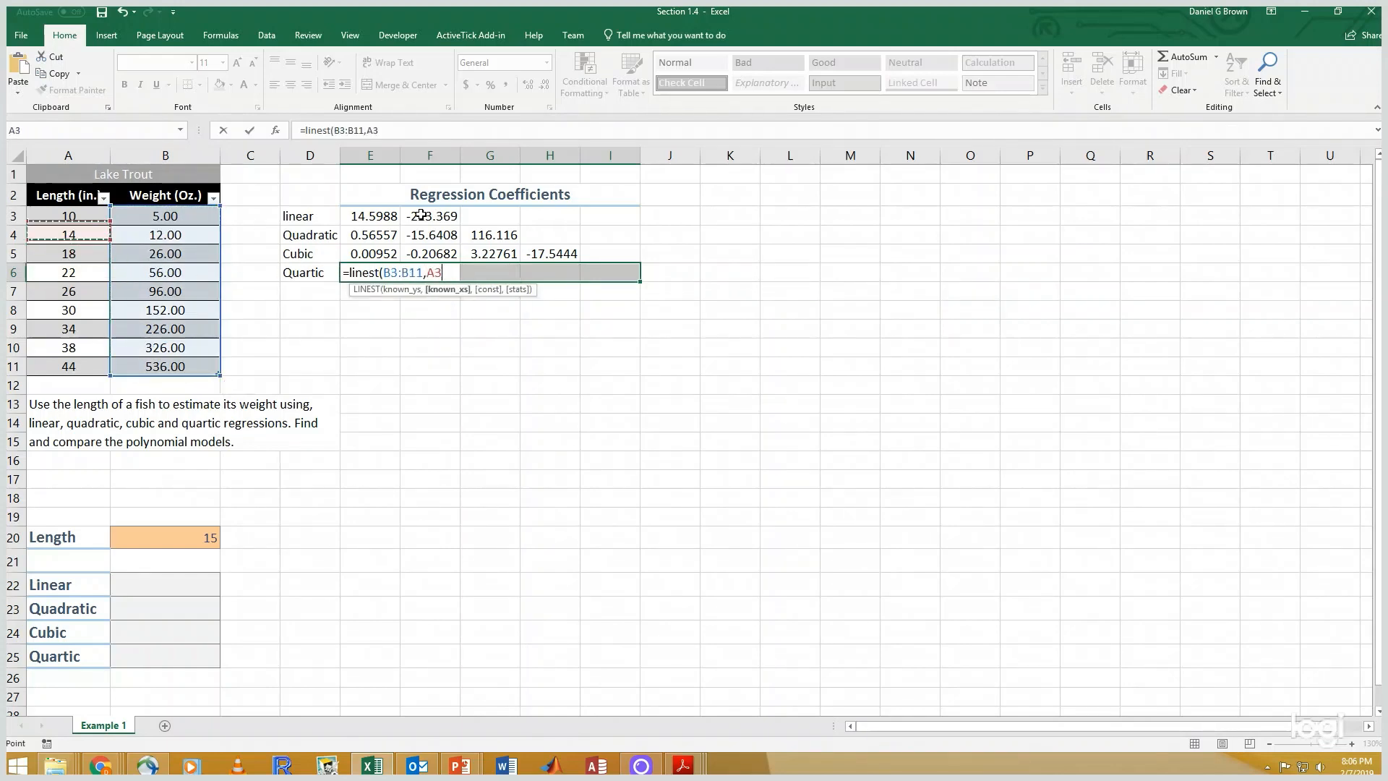
{"action": "left_click_drag", "start_coordinate": [67, 215], "coordinate": [67, 366]}
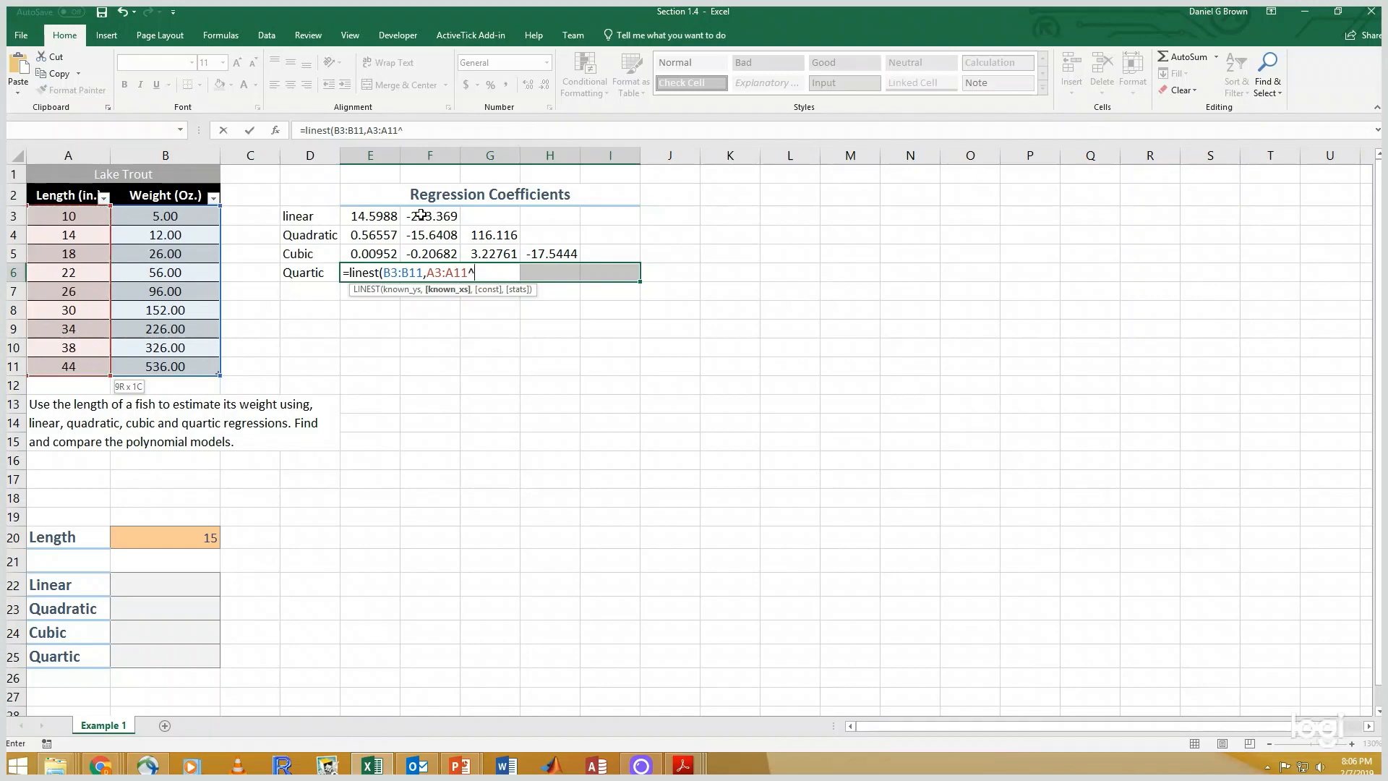
{"action": "type", "text": "{1,2,3,4})}"}
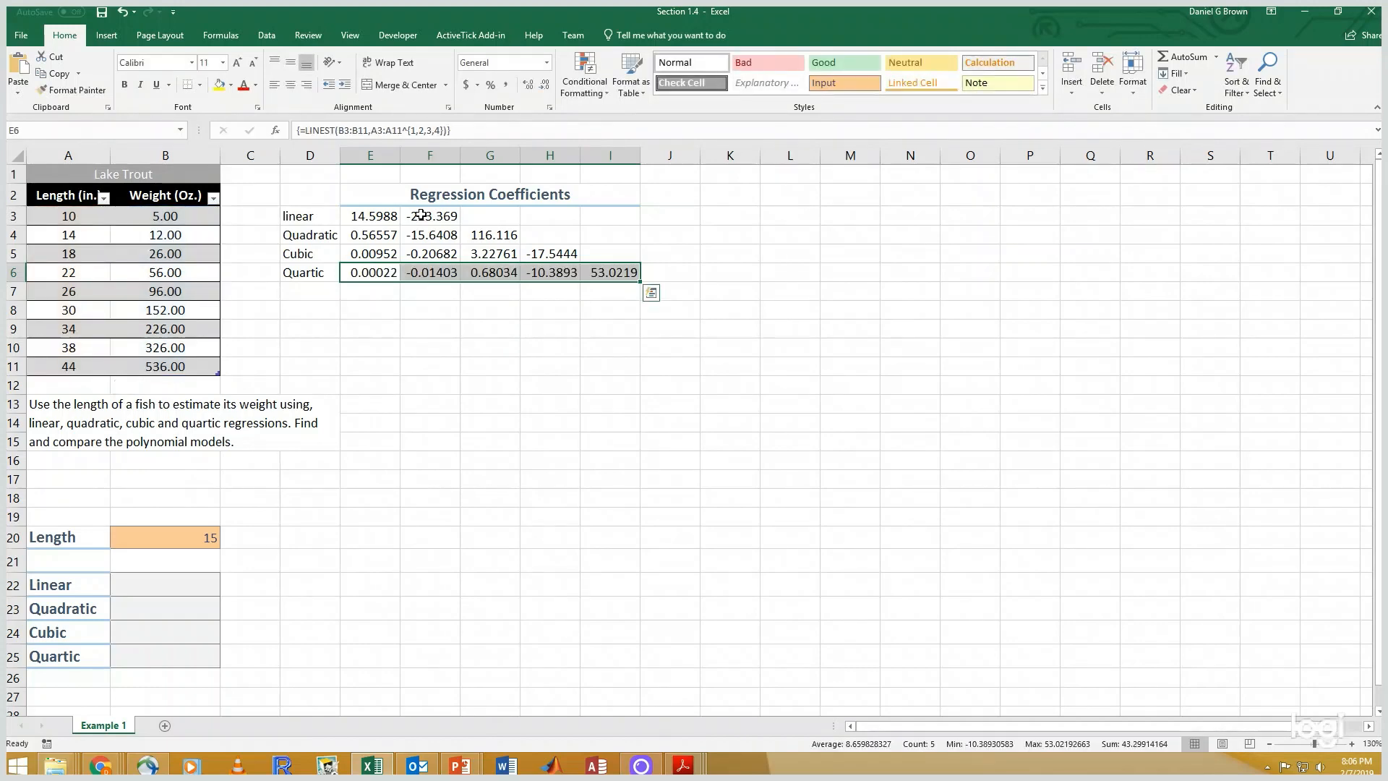
Step: Apply the Calculation cell style to the coefficient cells E3:I6
{"action": "left_click", "coordinate": [370, 215]}
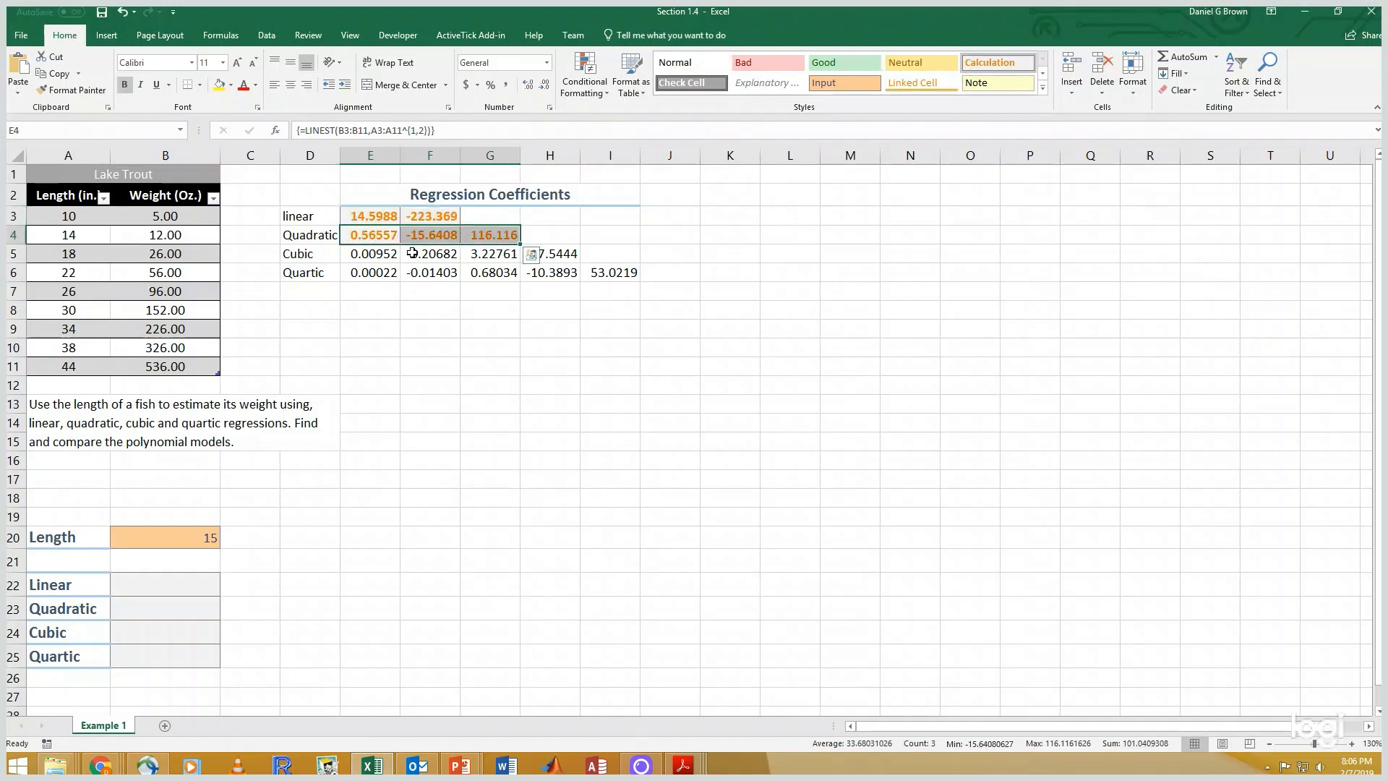
{"action": "left_click", "coordinate": [373, 253]}
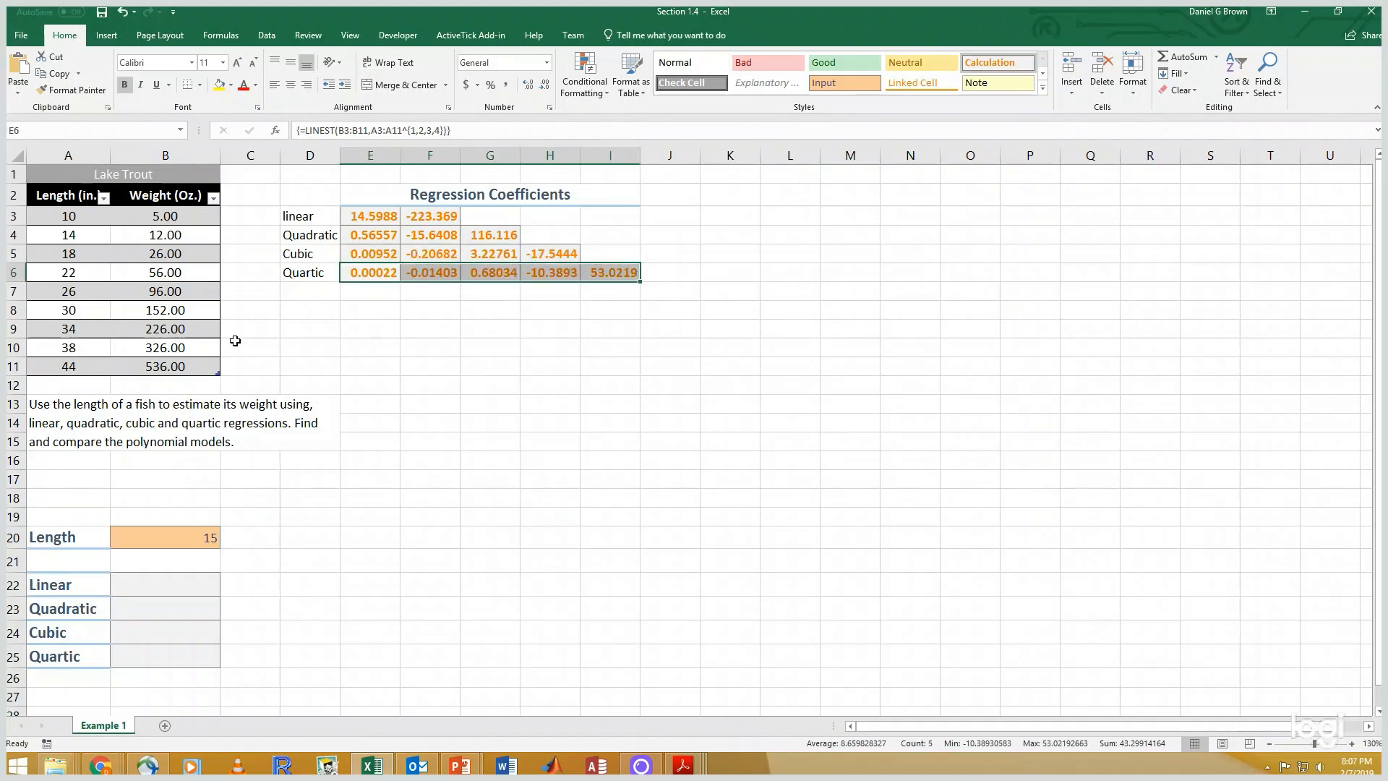
{"action": "left_click", "coordinate": [165, 583]}
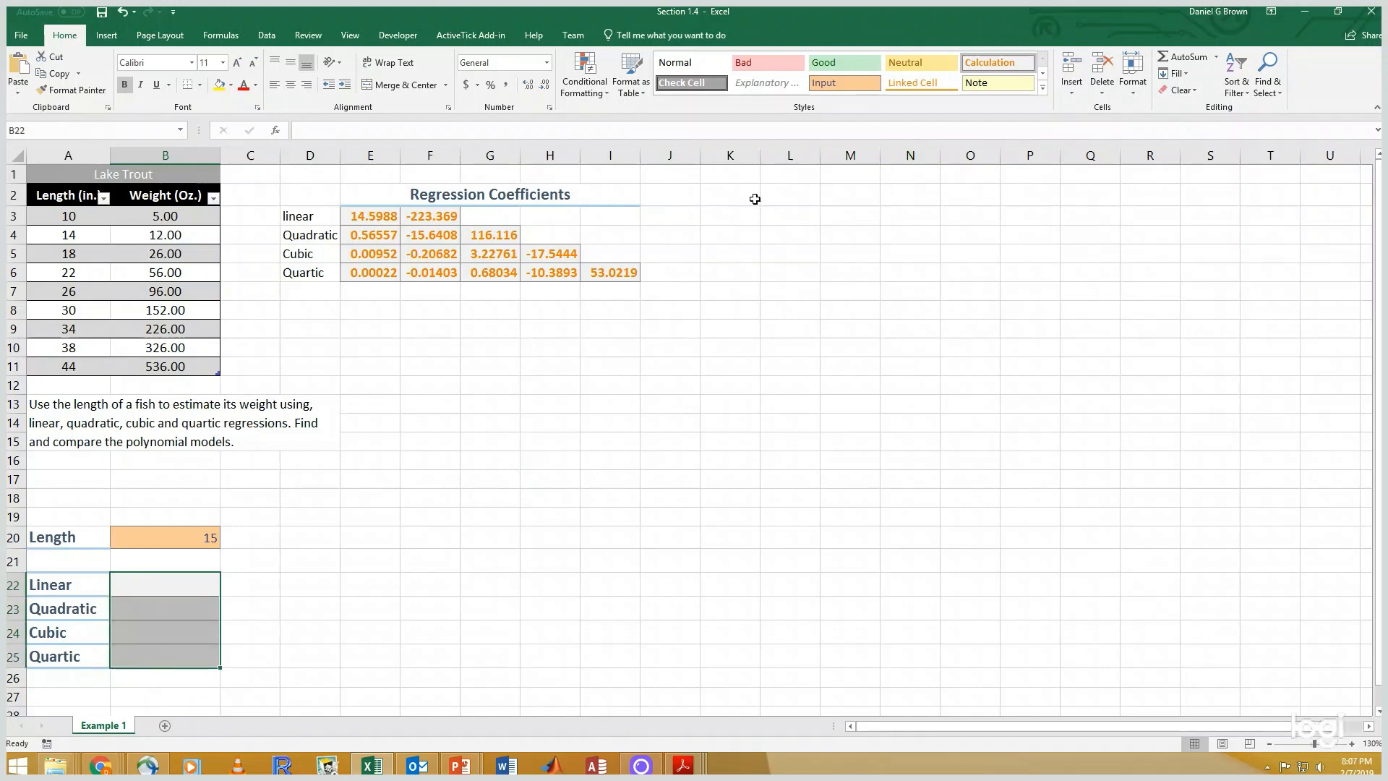
Step: Enter =SERIESSUM(B20,1,-1,E3:F3) in B22 for the linear estimate
{"action": "left_click", "coordinate": [1041, 87]}
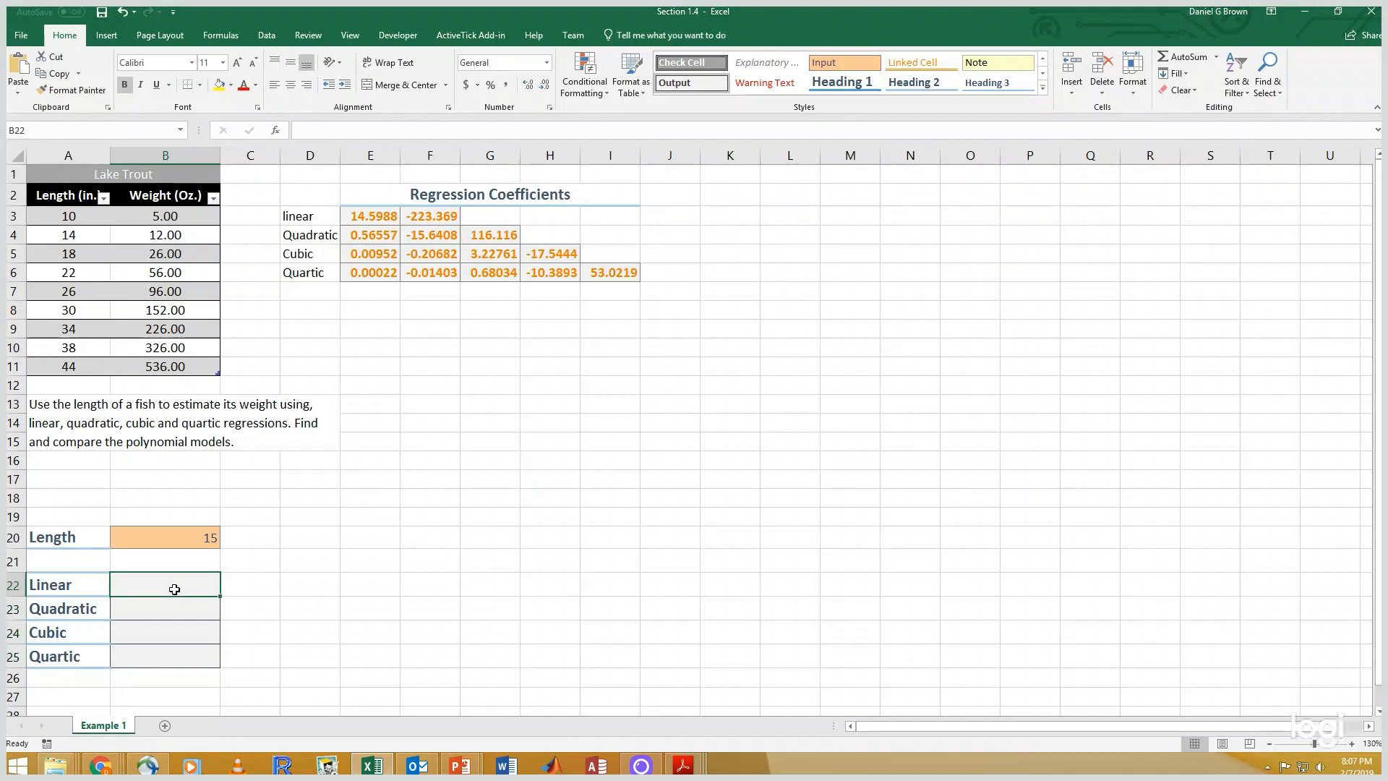
{"action": "type", "text": "=seriessum("}
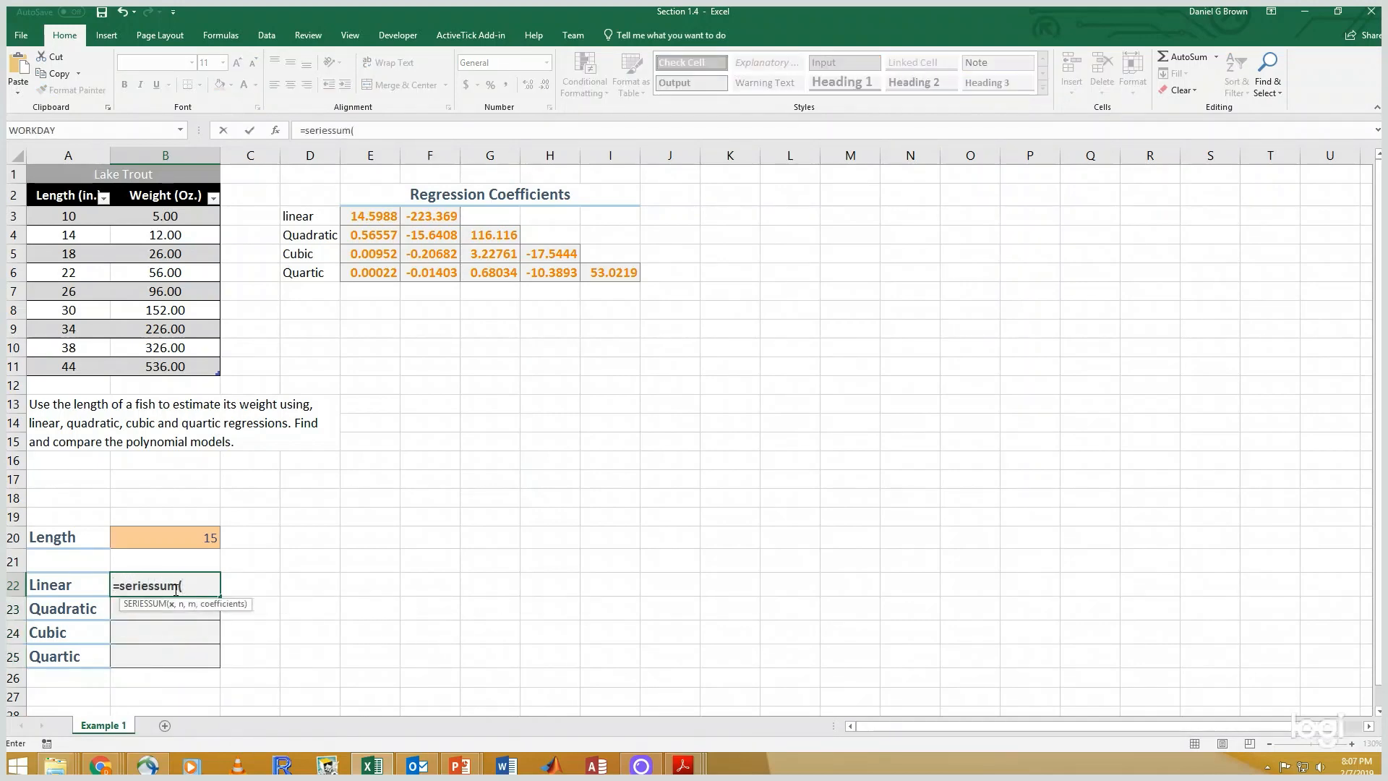
{"action": "left_click", "coordinate": [165, 537]}
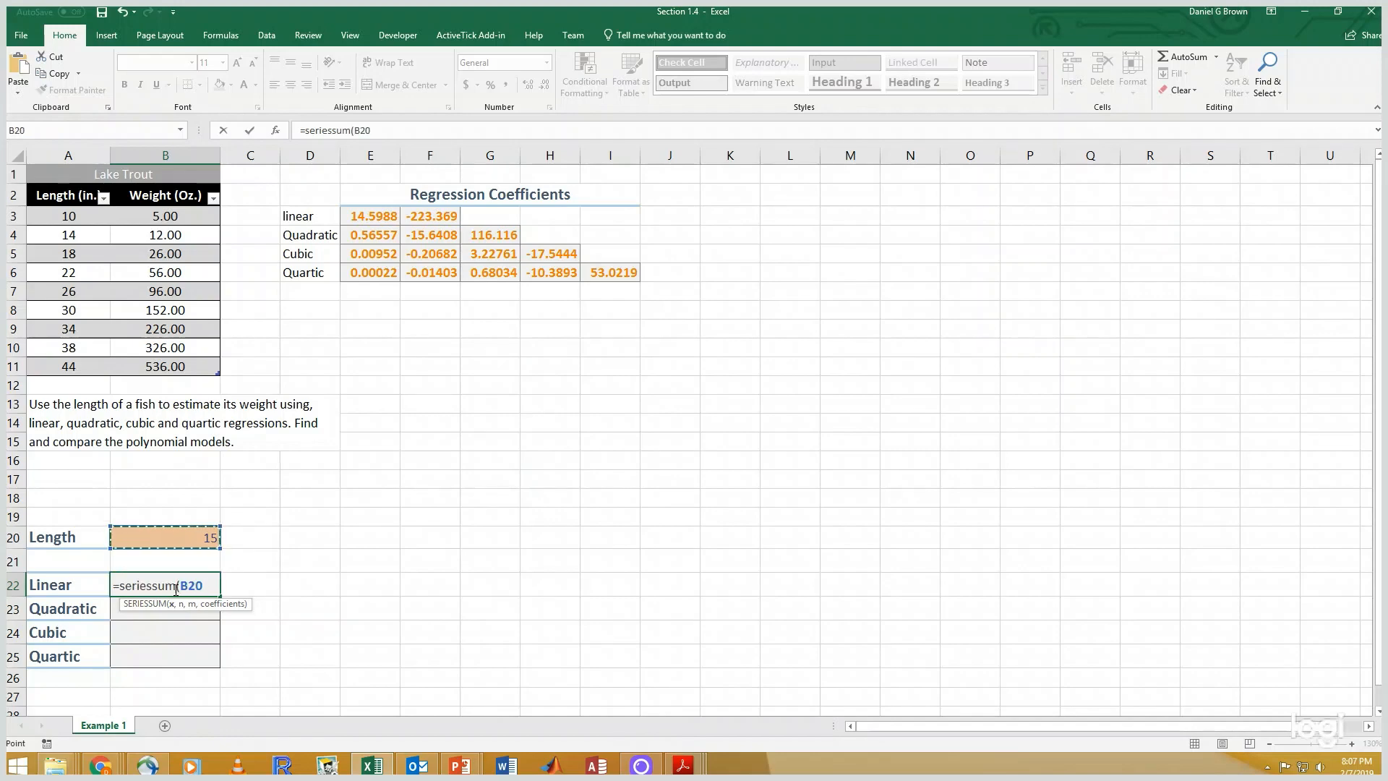
{"action": "type", "text": ","}
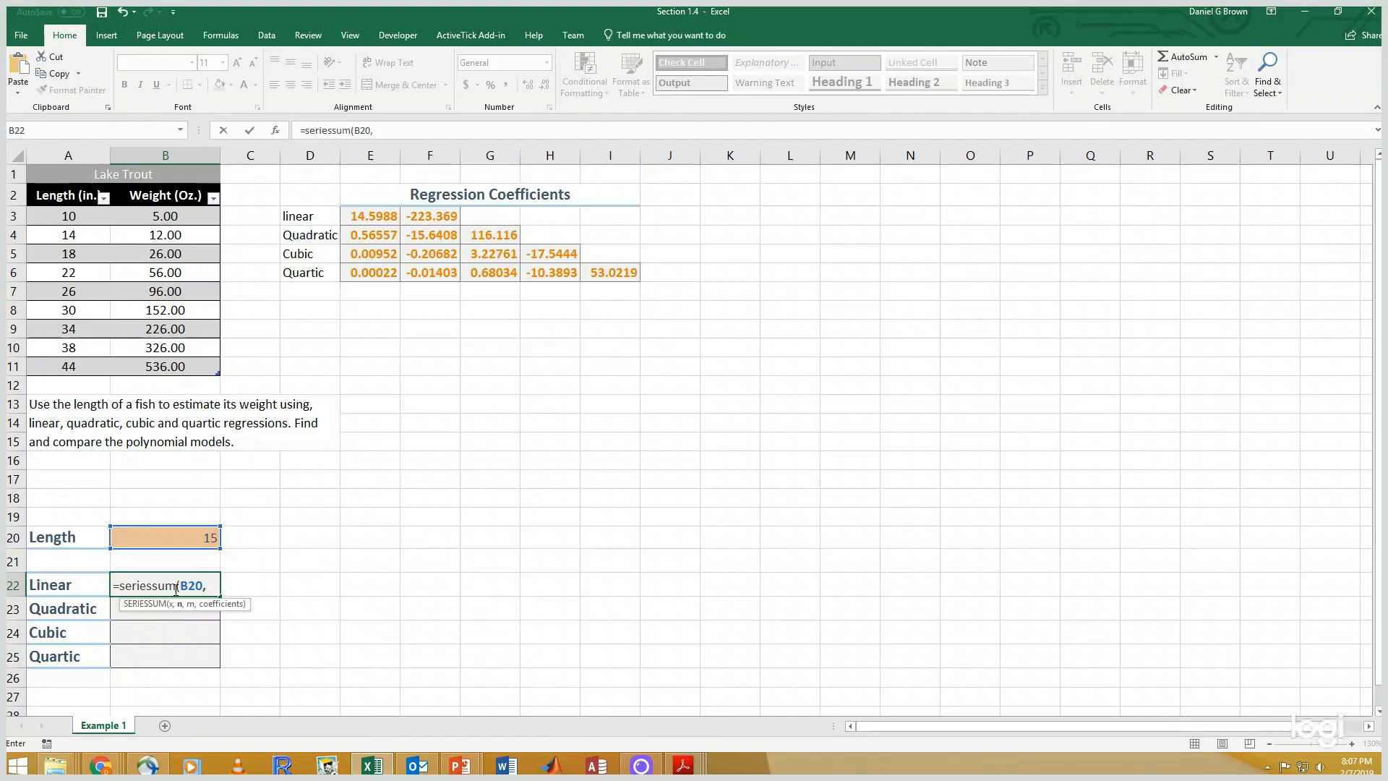
{"action": "type", "text": "1,-"}
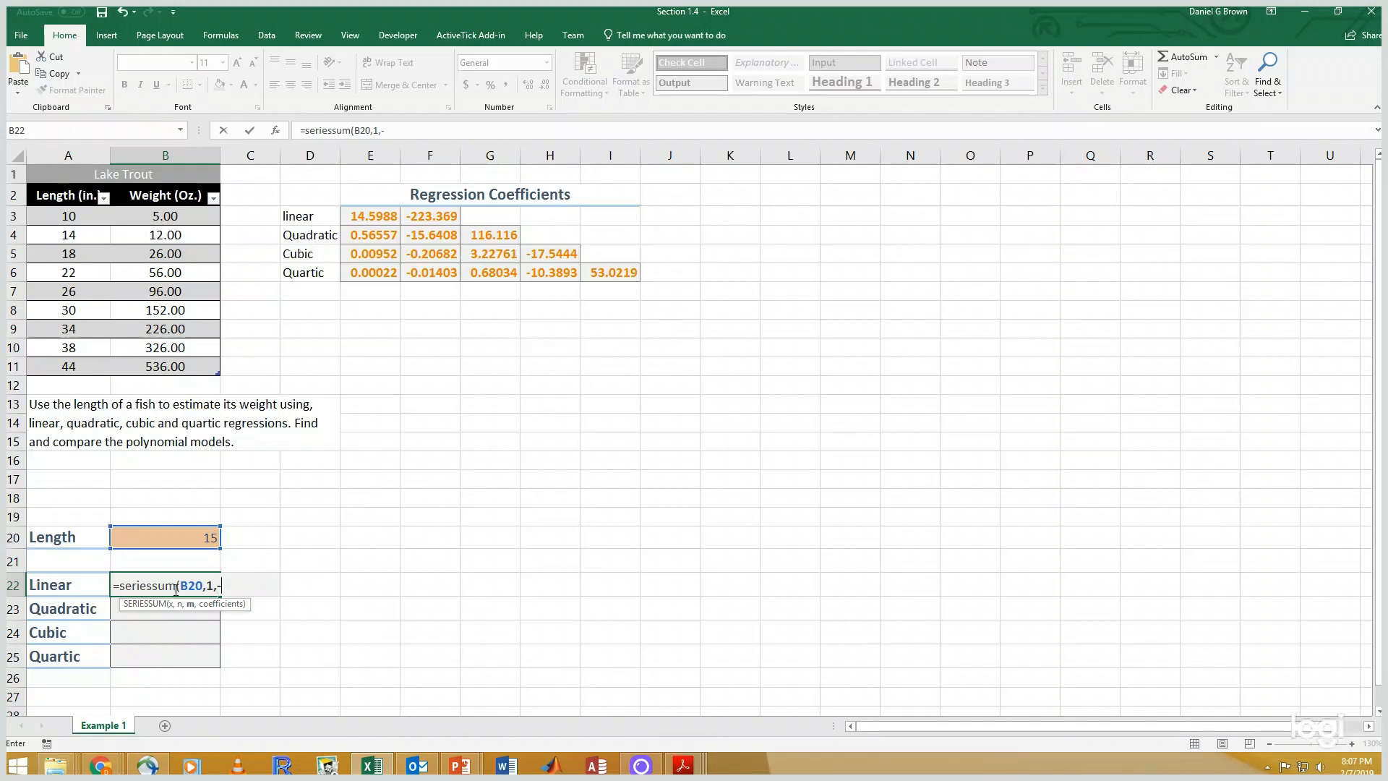
{"action": "type", "text": "1,"}
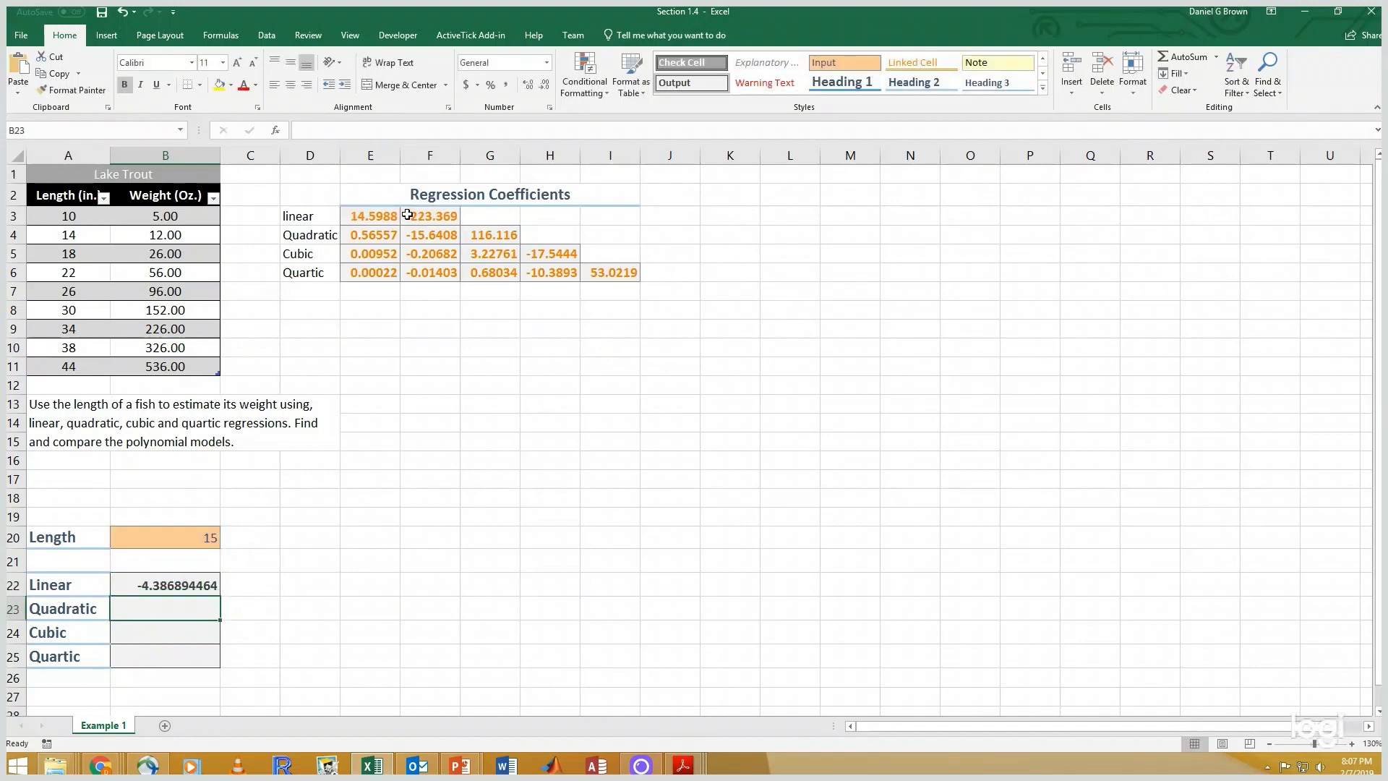
Step: Enter SERIESSUM estimates in B23:B25 with powers 2, 3, 4 and matching coefficient rows
{"action": "type", "text": "=seri"}
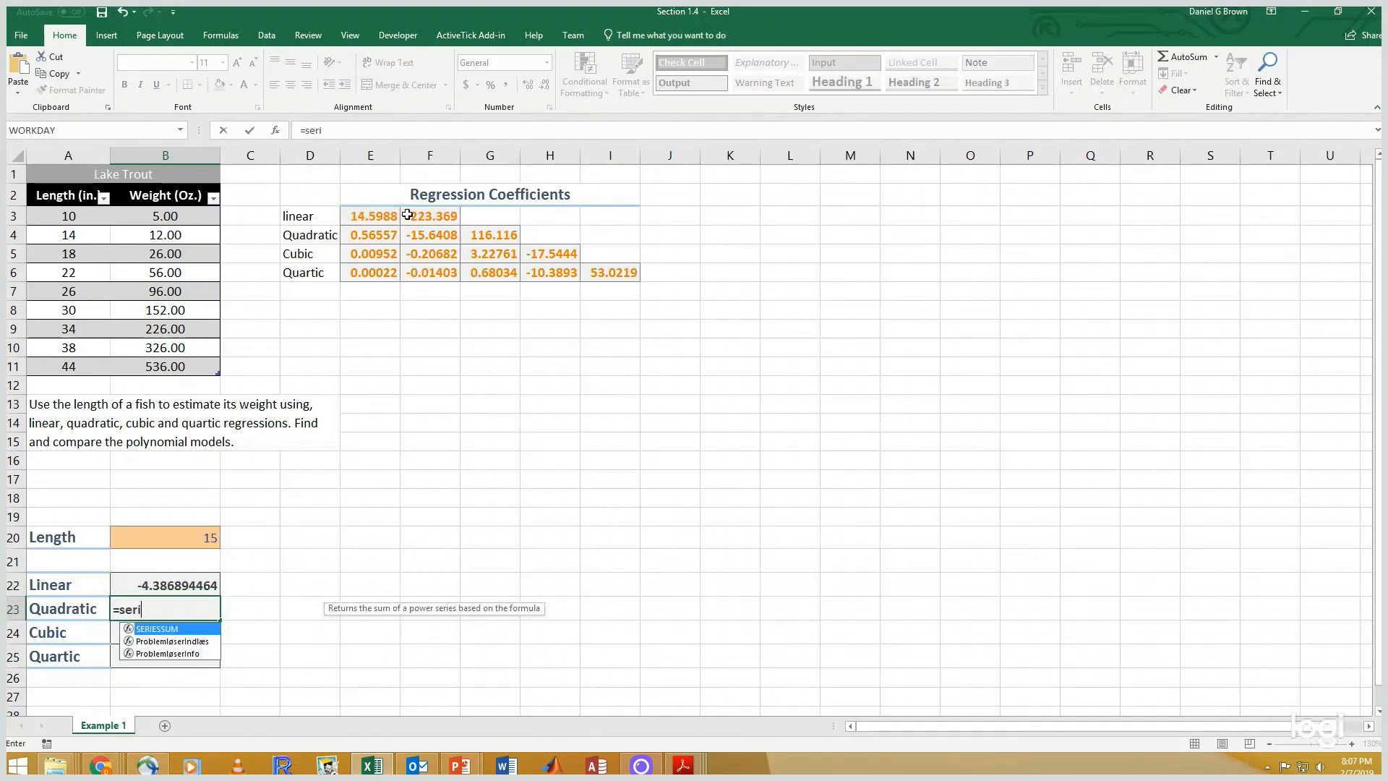
{"action": "left_click", "coordinate": [165, 537]}
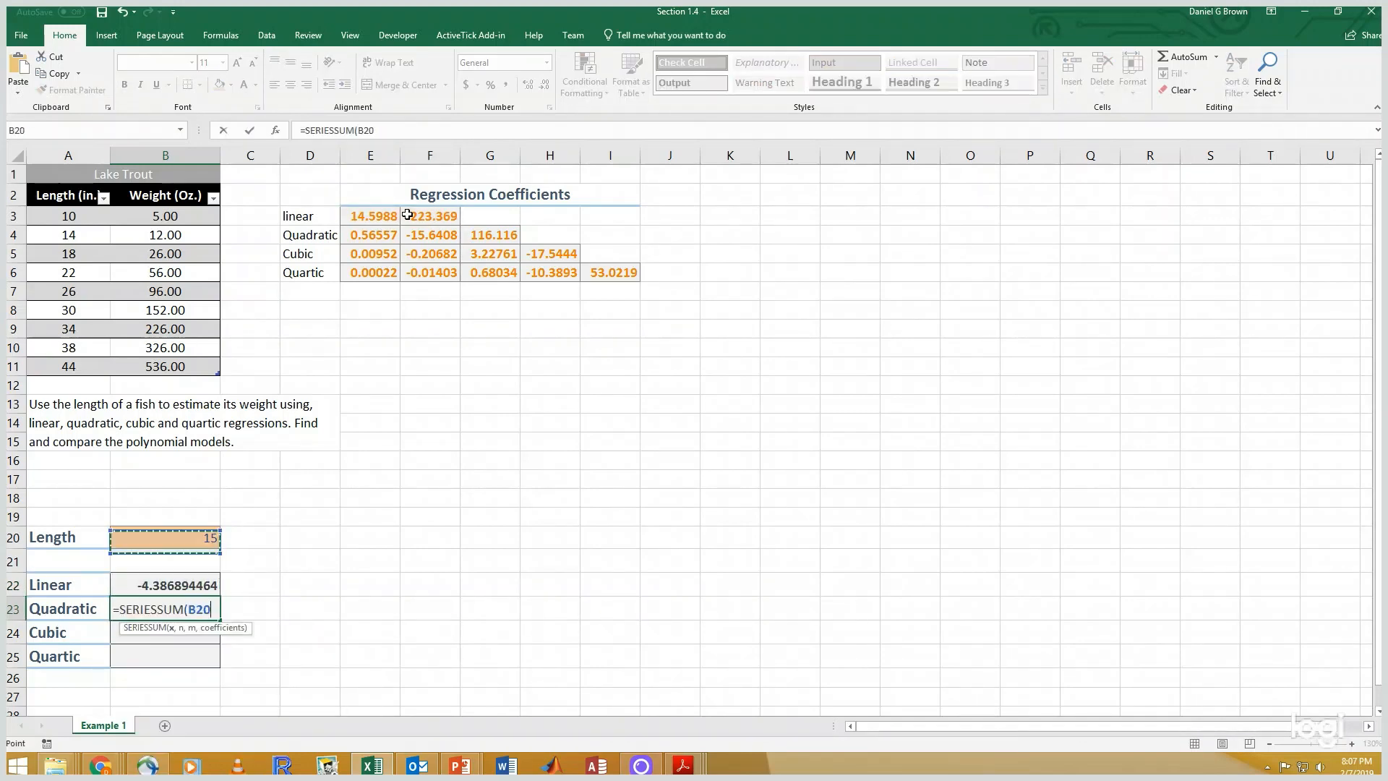
{"action": "type", "text": ",2,"}
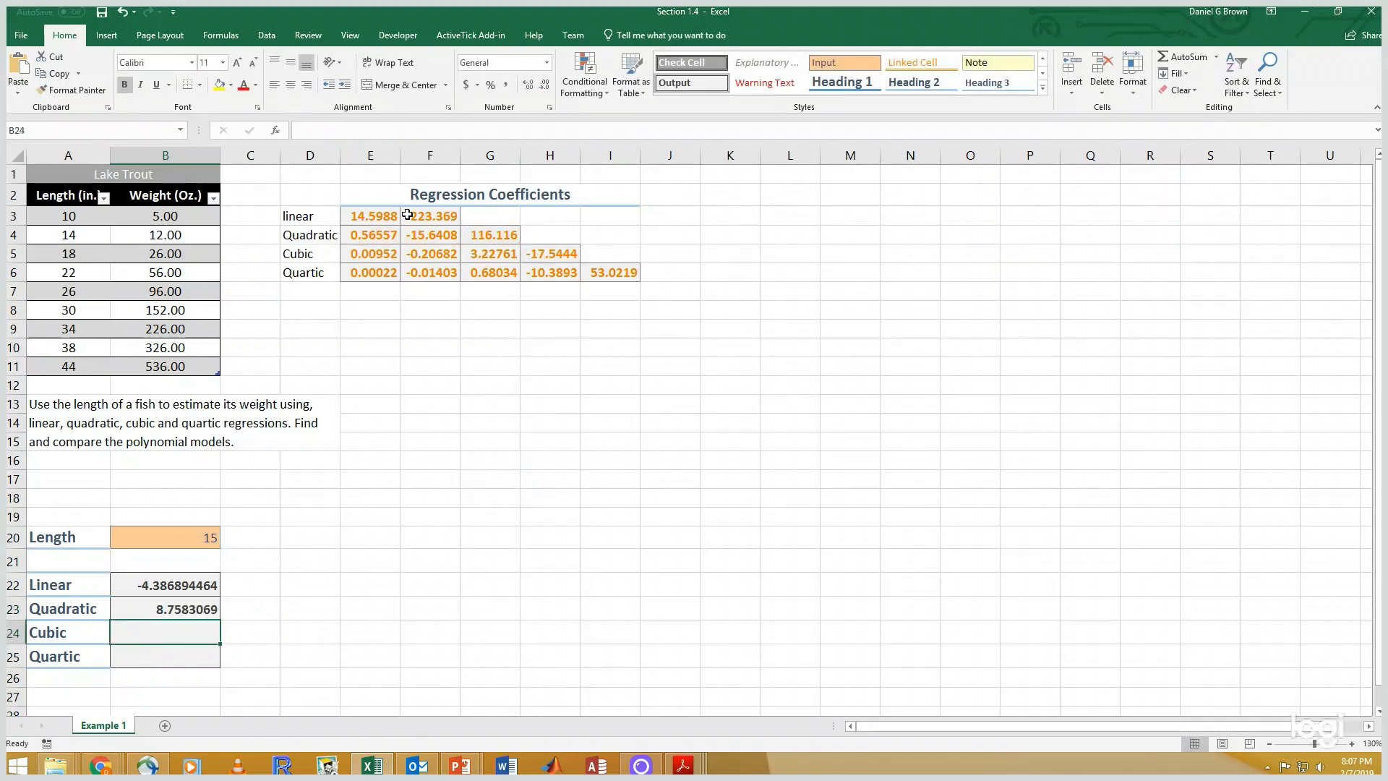
{"action": "type", "text": "=ser"}
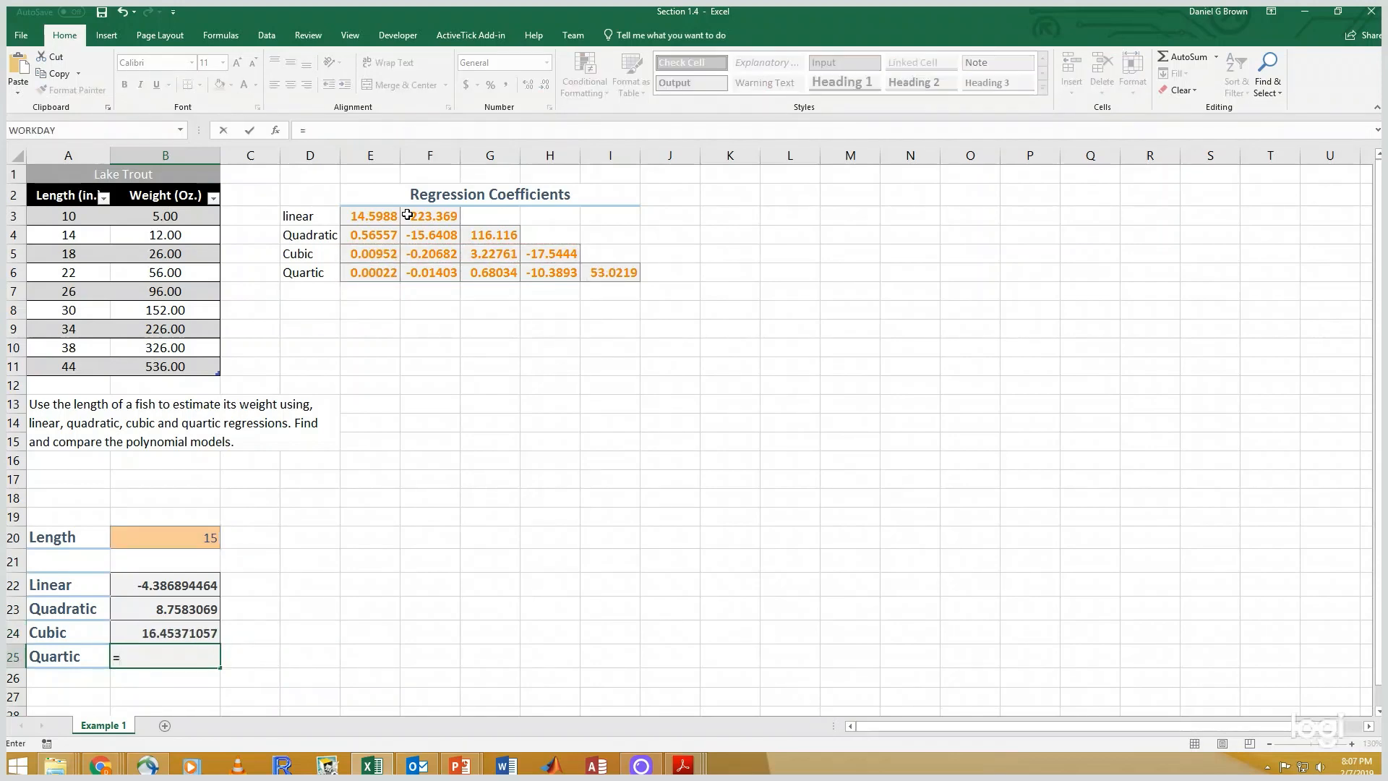
{"action": "type", "text": "=SERIESSUM("}
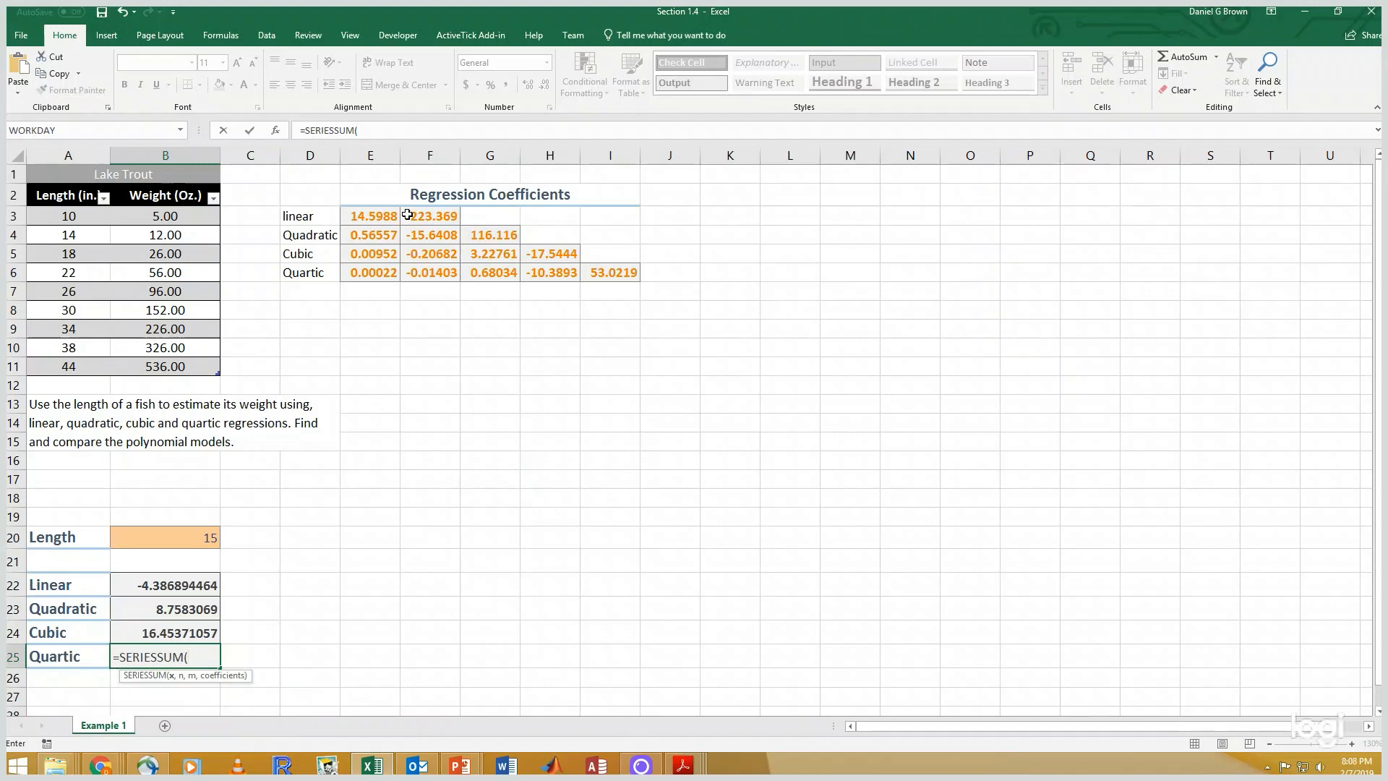
{"action": "left_click", "coordinate": [165, 537]}
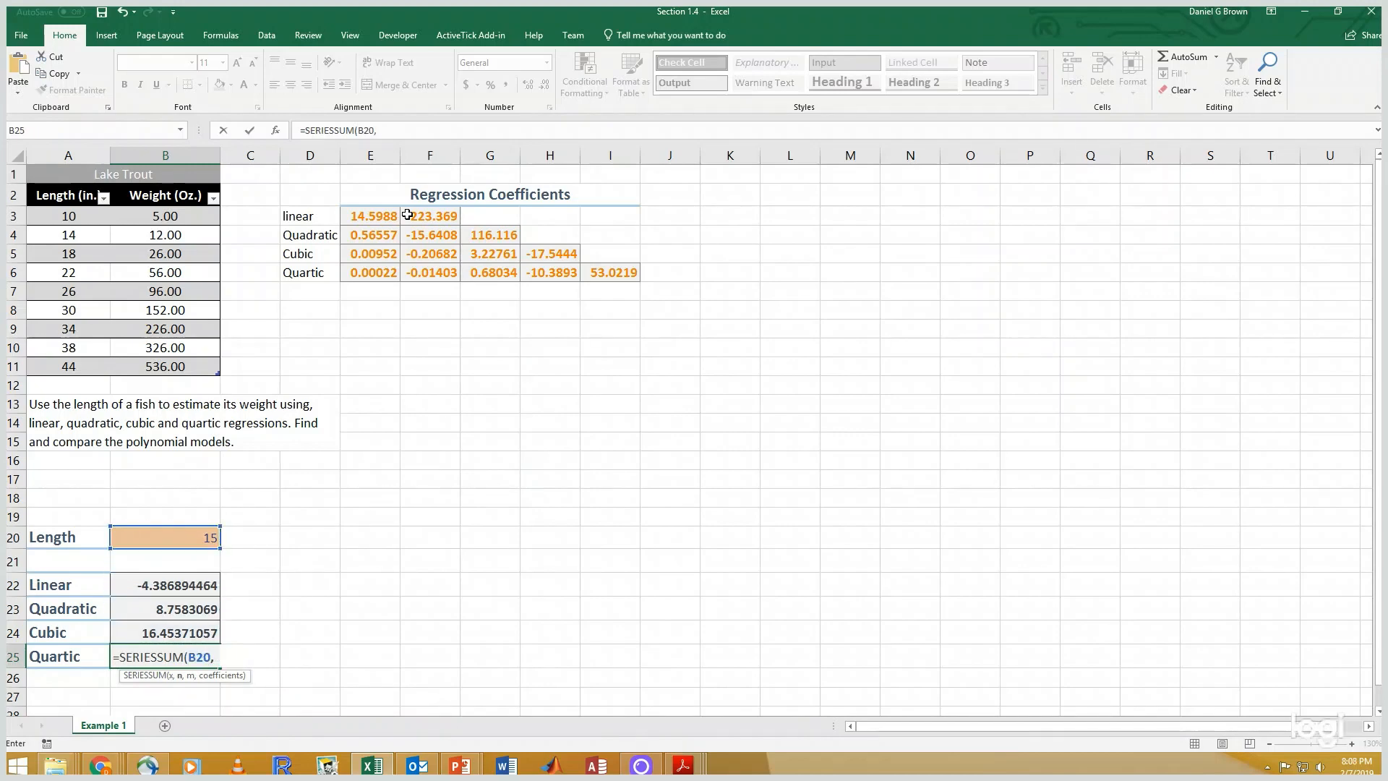
{"action": "type", "text": "4,-1,"}
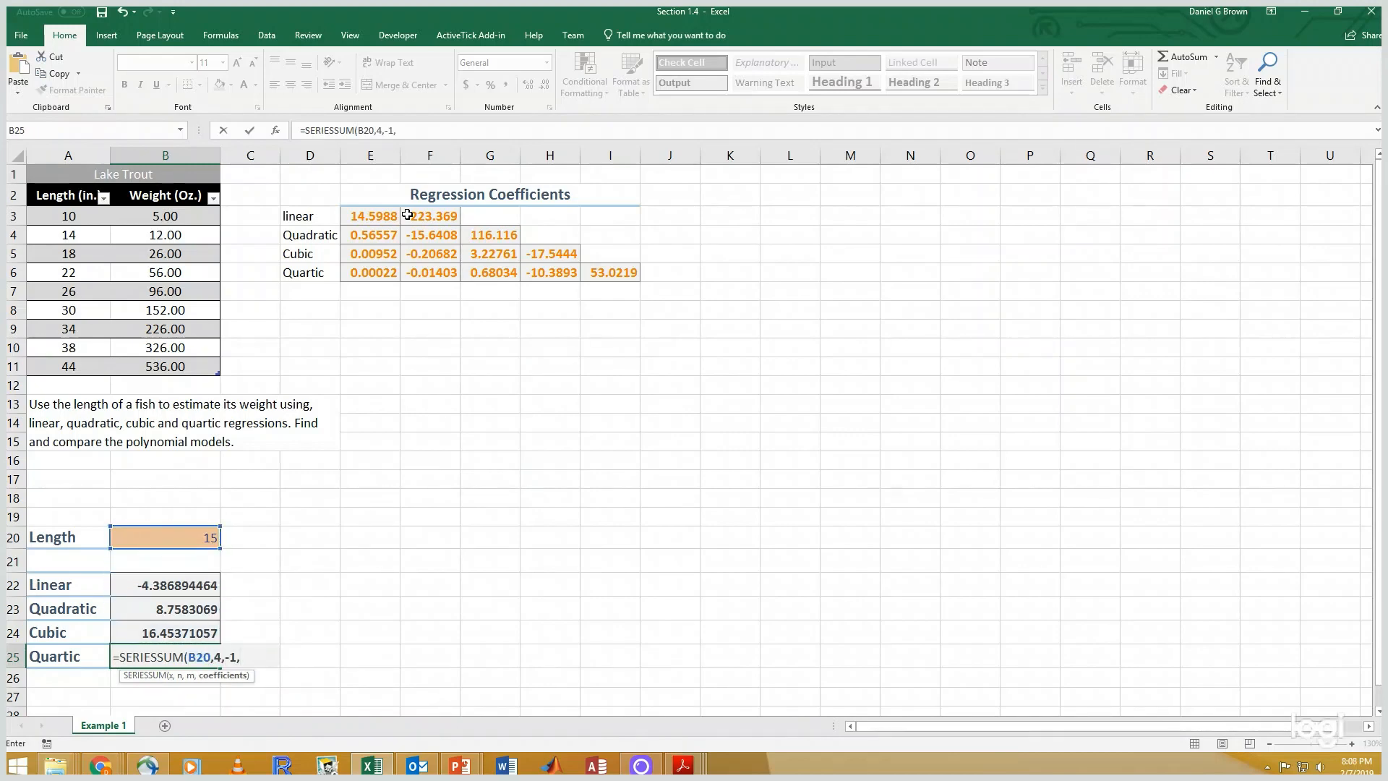
{"action": "left_click_drag", "start_coordinate": [372, 272], "coordinate": [611, 272]}
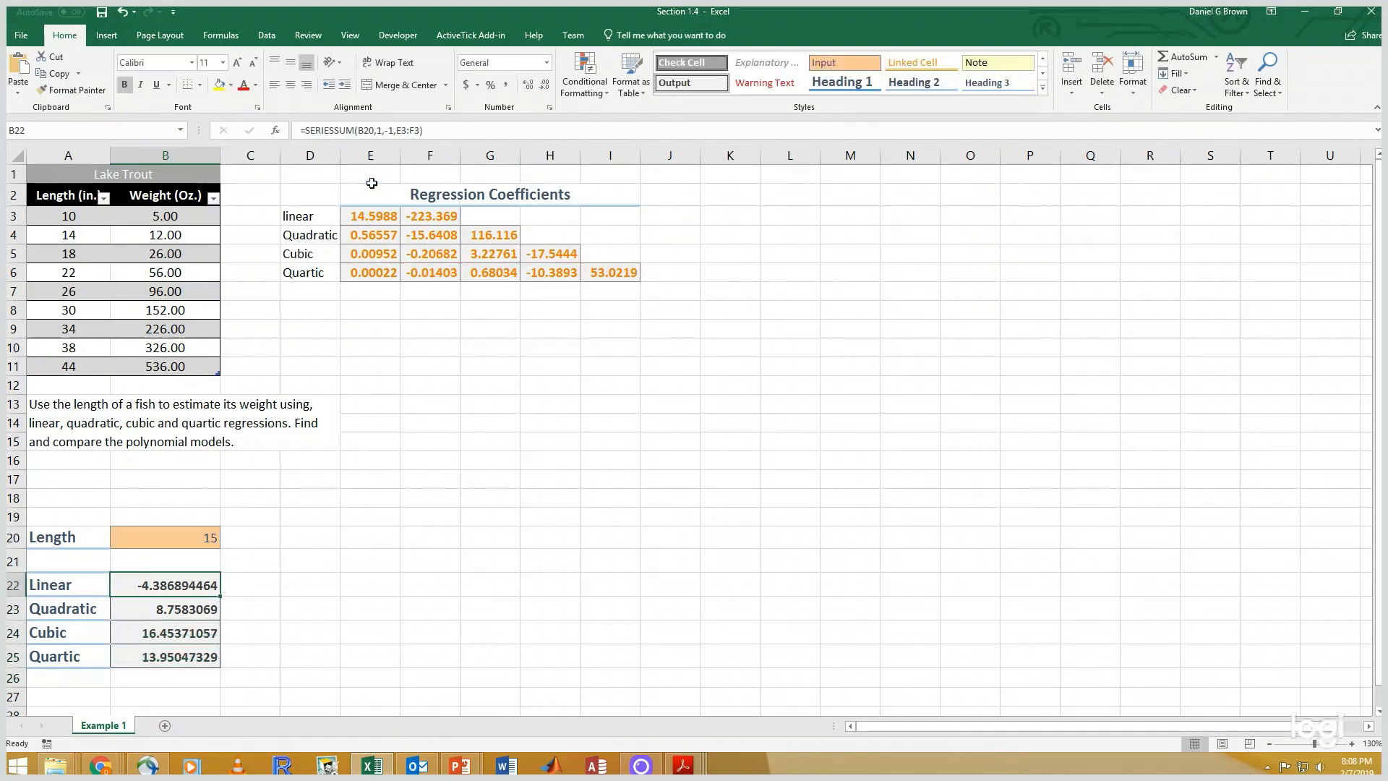
Step: Change 'linear' to 'Linear' and style labels D3:D6 as headings
{"action": "double_click", "coordinate": [309, 216]}
{"action": "type", "text": "L"}
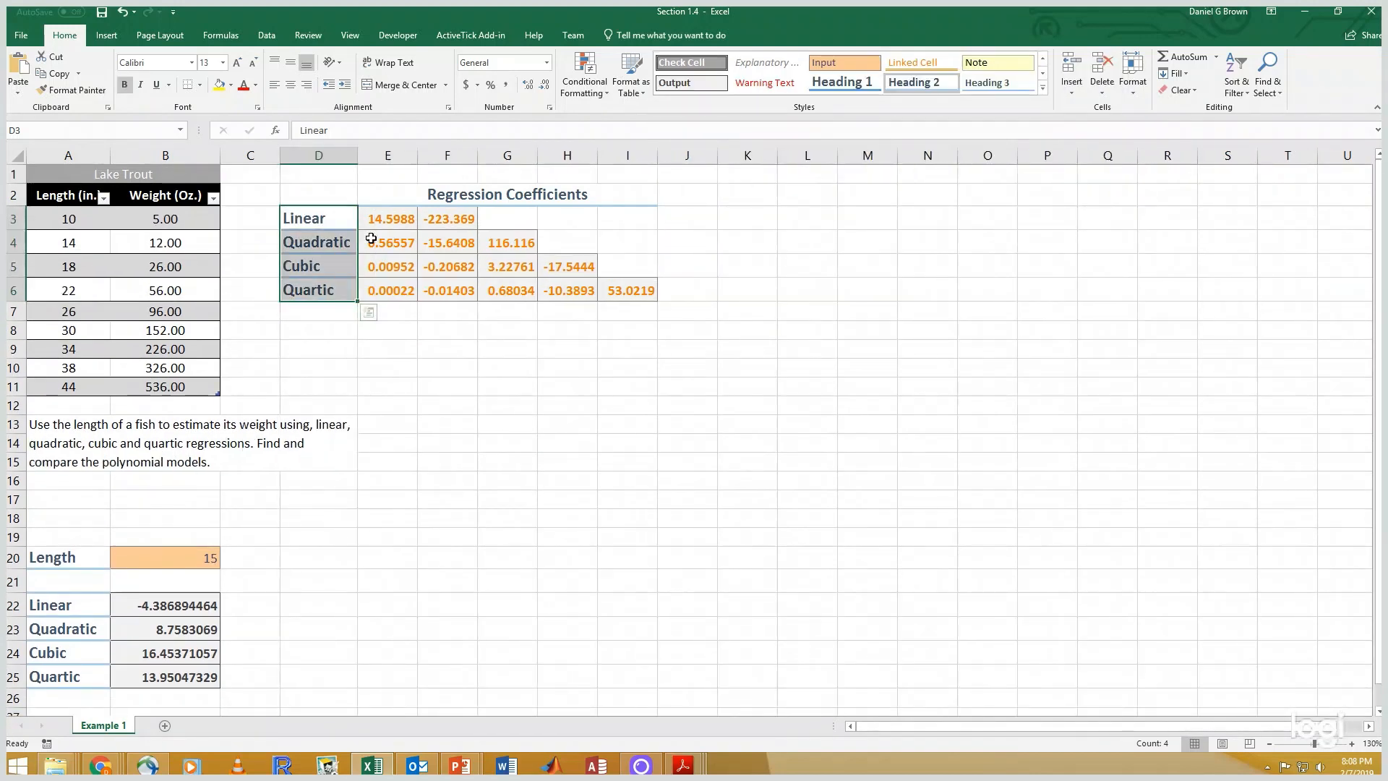
{"action": "left_click", "coordinate": [318, 241]}
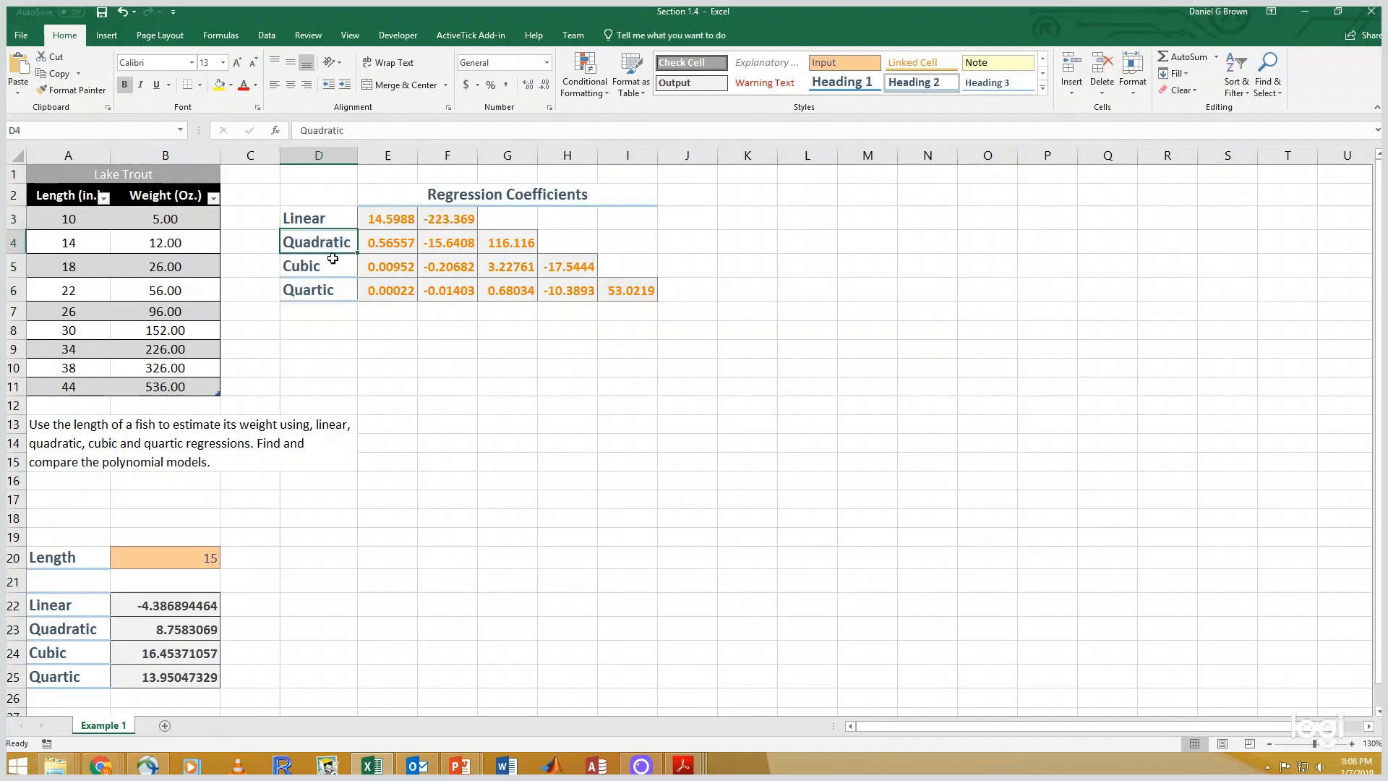